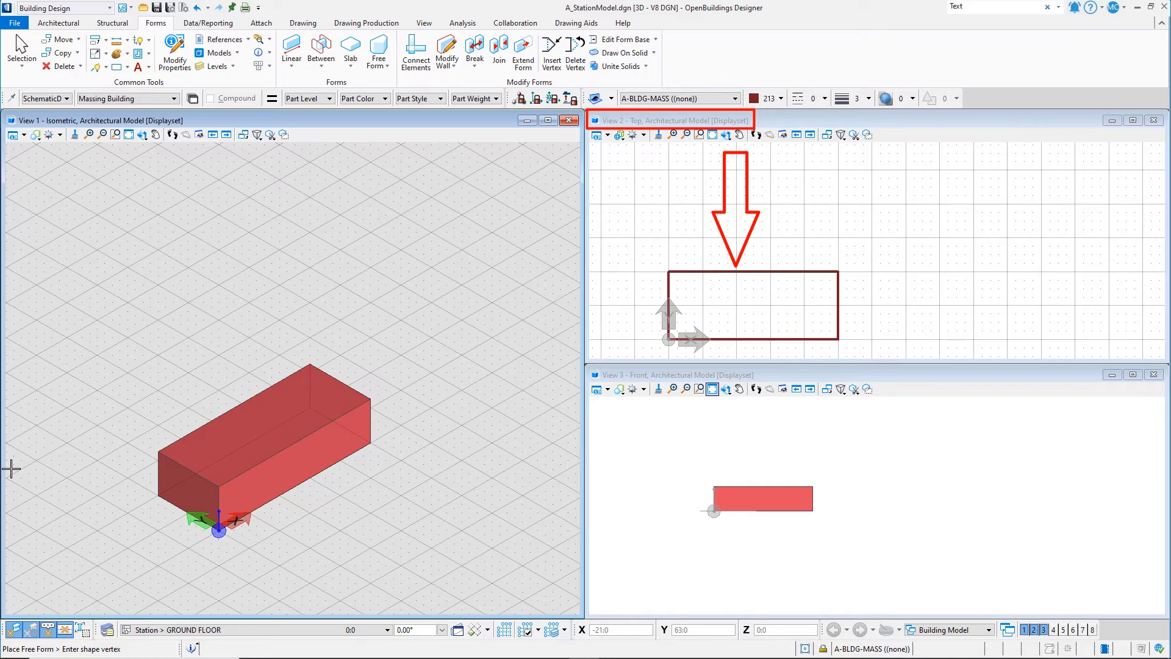
# Bring up Manage View Groups from the status bar's View Groups control.
pyautogui.click(673, 374)
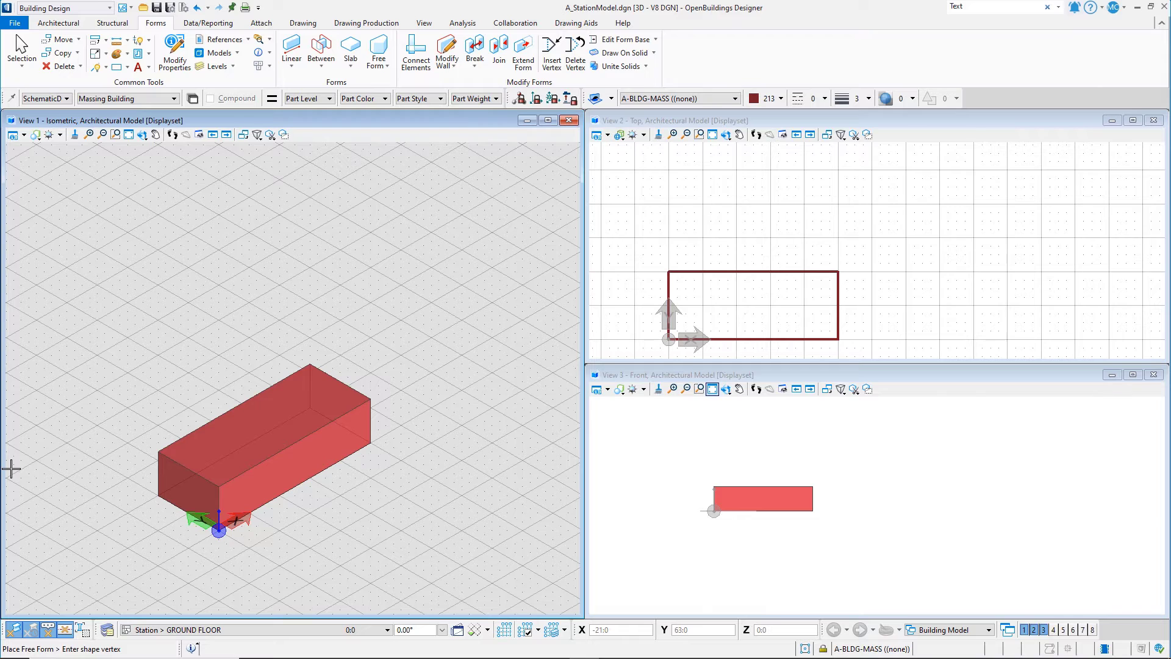
pyautogui.moveTo(551, 546)
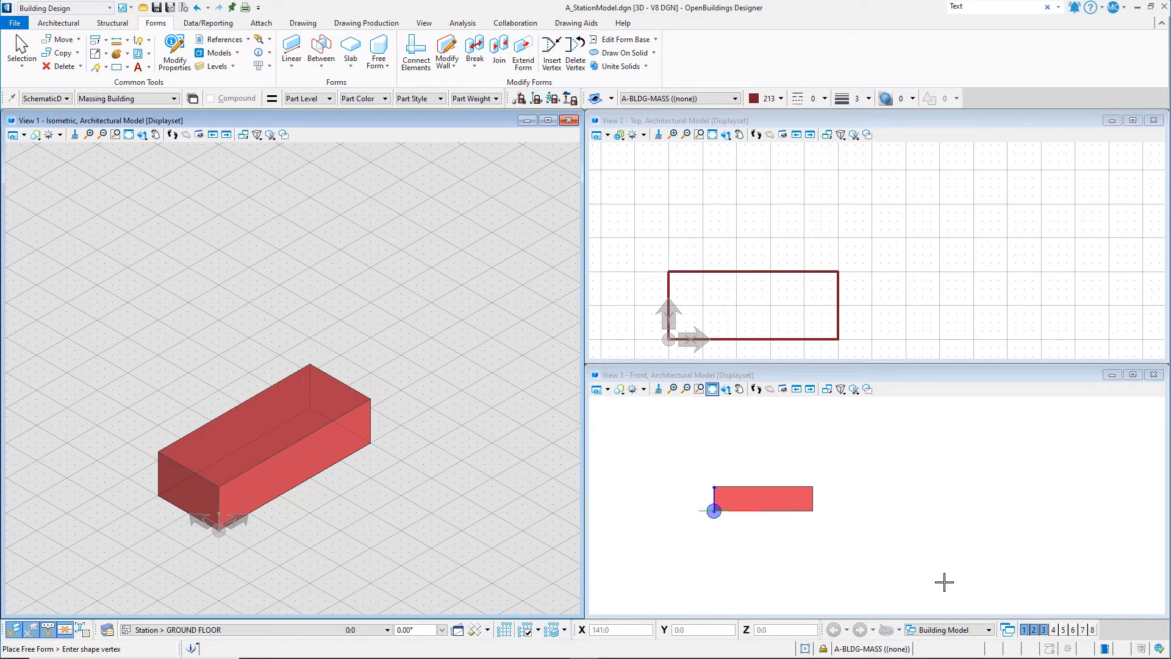
pyautogui.moveTo(959, 588)
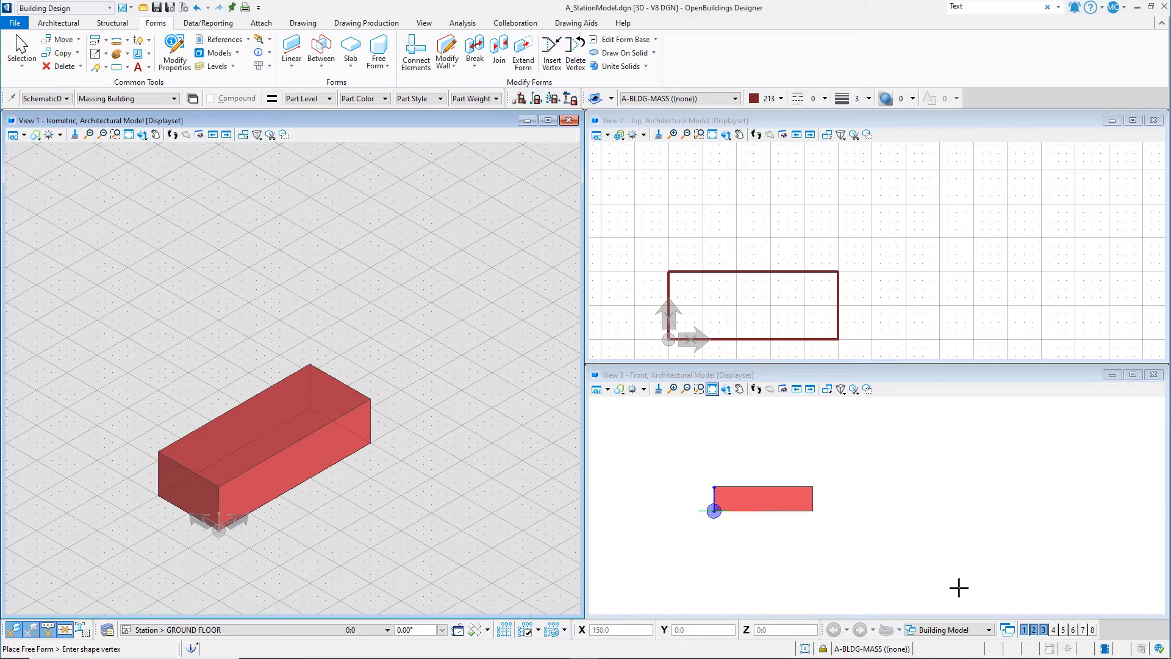
pyautogui.moveTo(1003, 606)
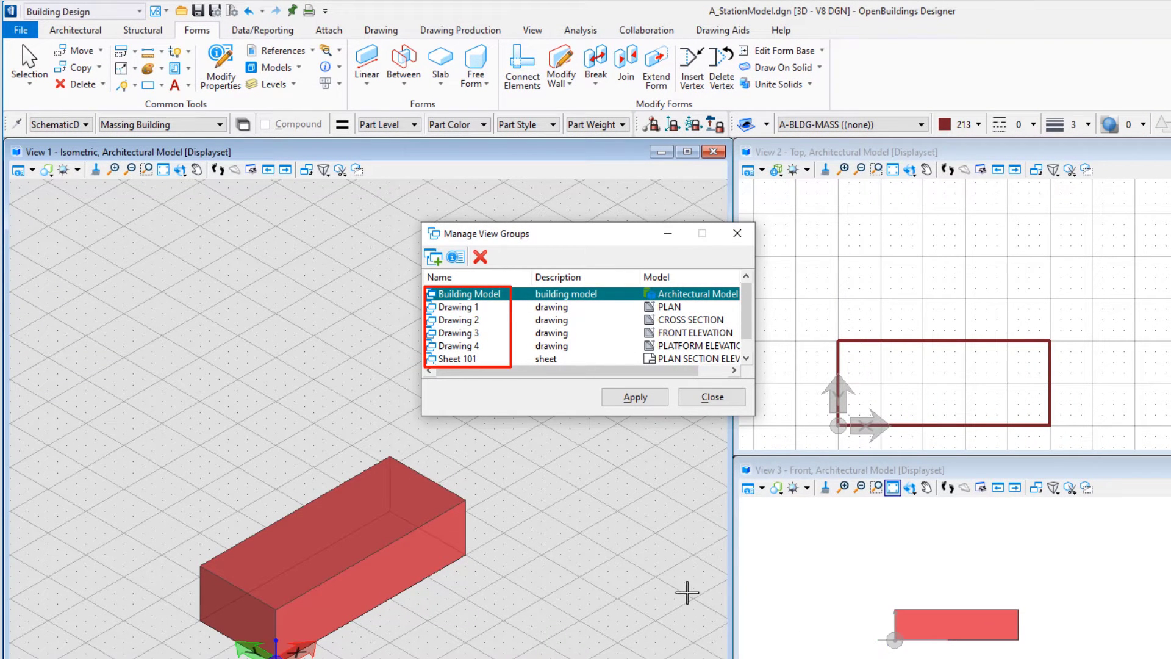
pyautogui.moveTo(536, 401)
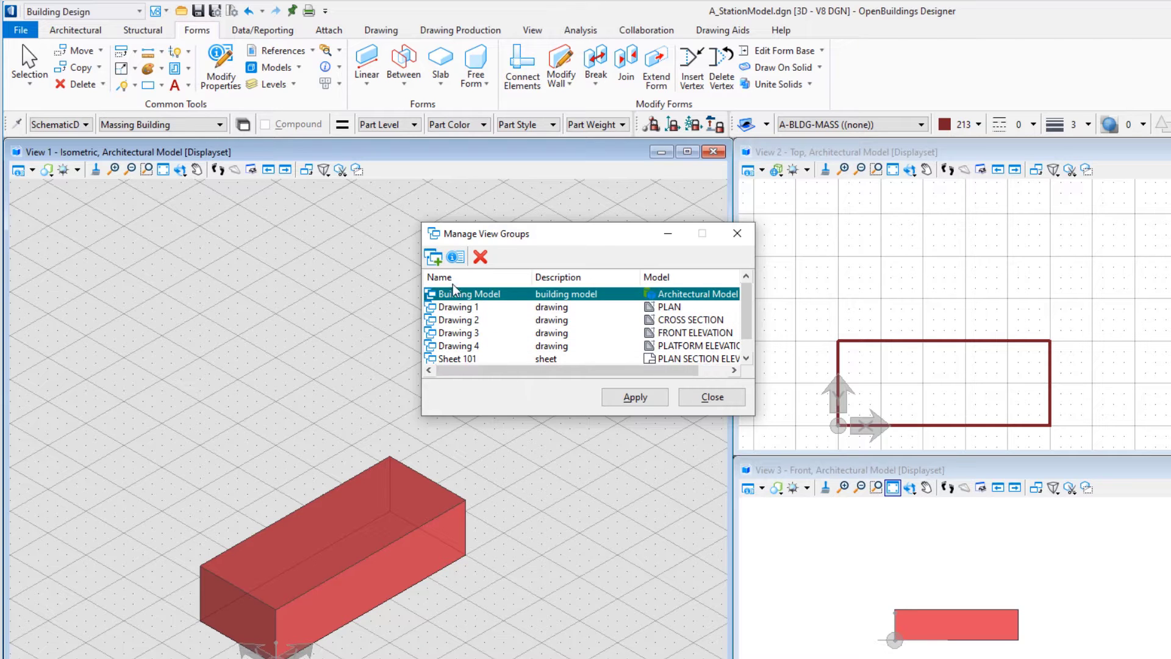
# Create view group 'Building Model Back' with description 'Back Iso and Side'.
pyautogui.click(433, 256)
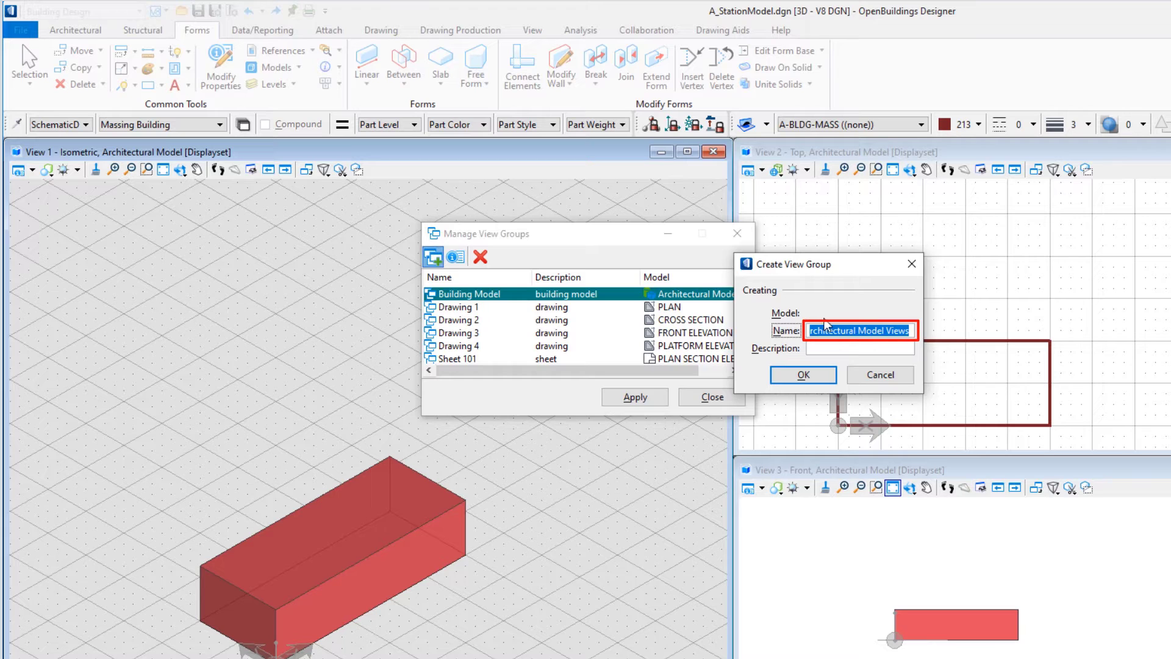
pyautogui.write('Building')
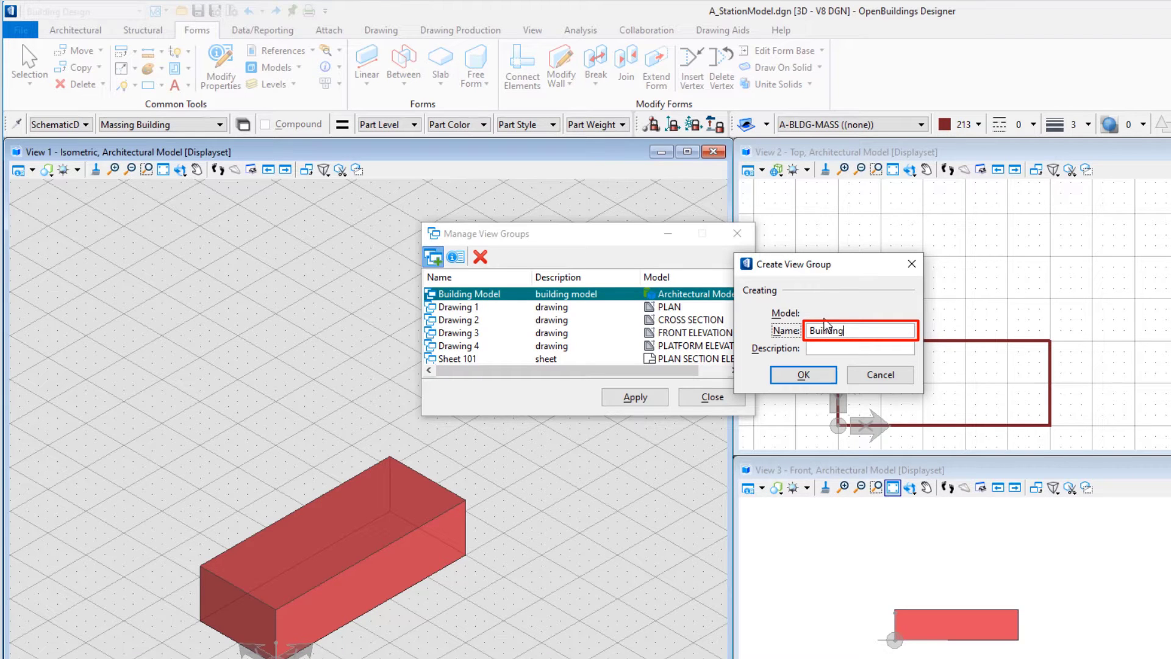
pyautogui.write('Model')
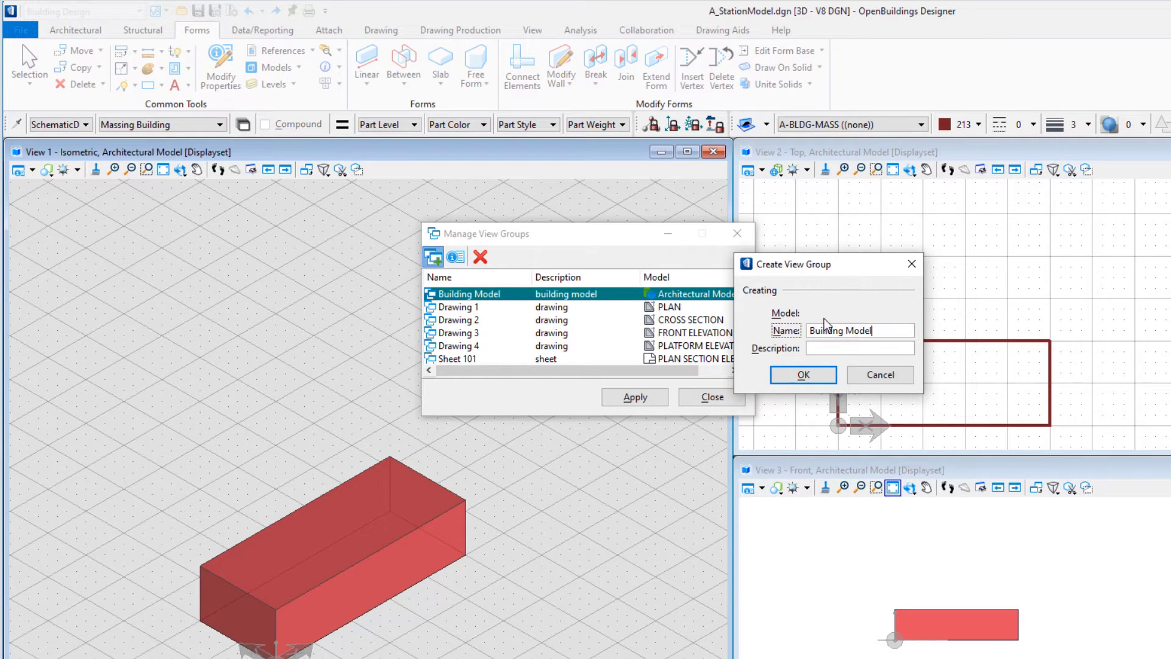
pyautogui.write('Ba')
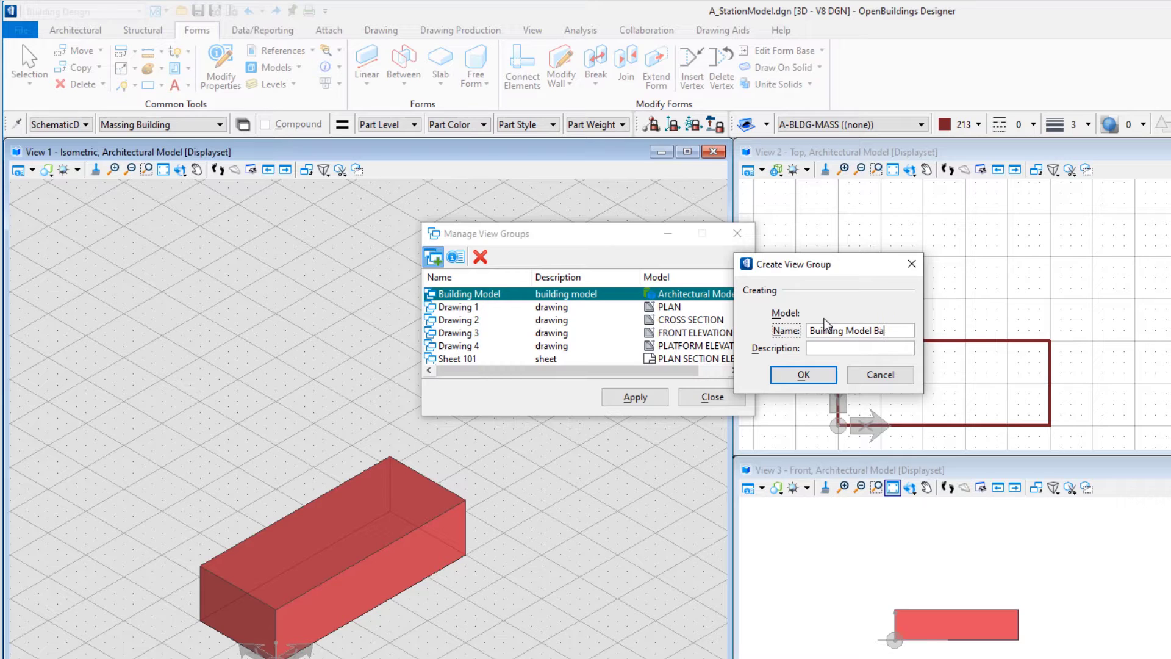
pyautogui.click(859, 349)
pyautogui.write('Back')
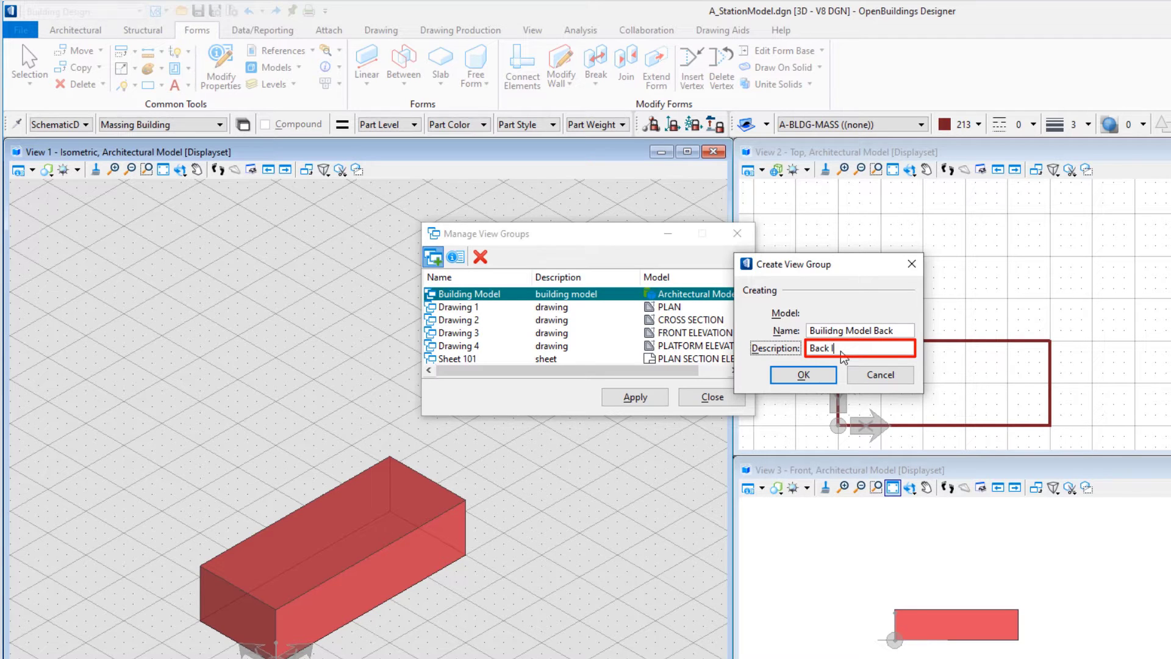
pyautogui.write('Iso and')
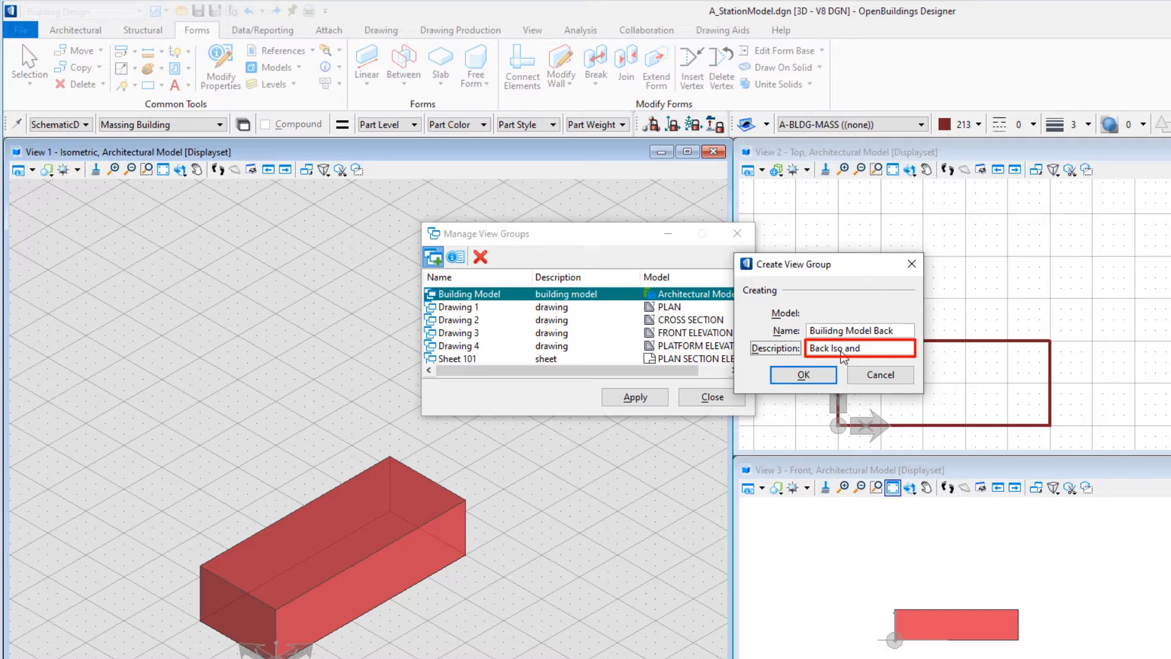
pyautogui.write('Side')
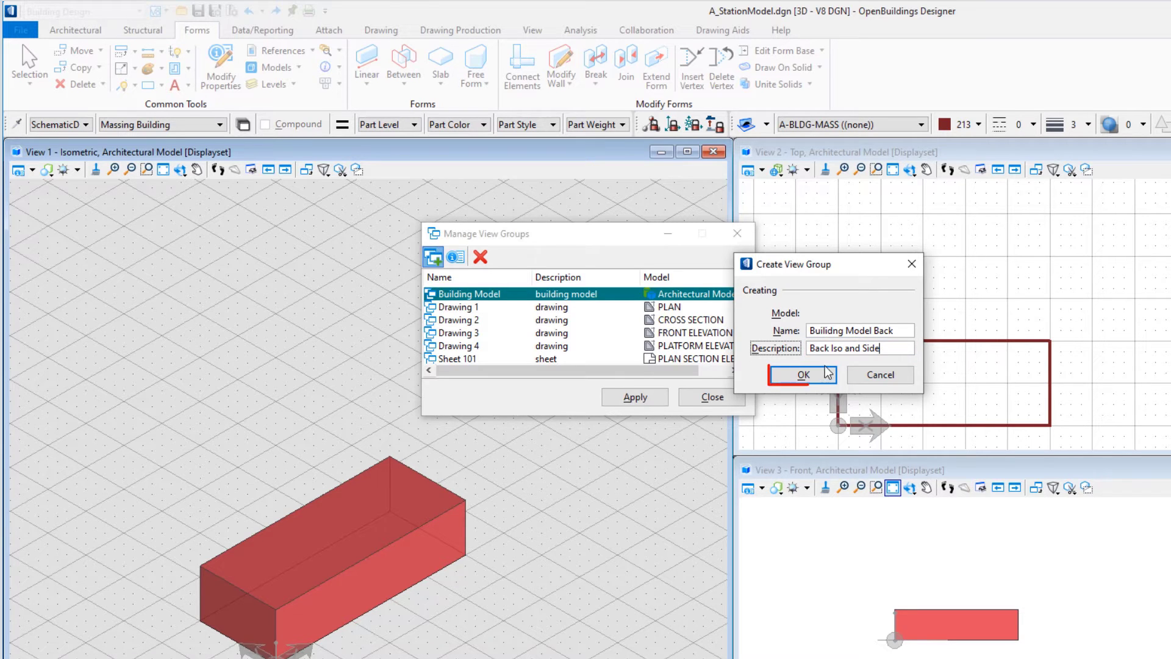
pyautogui.click(802, 374)
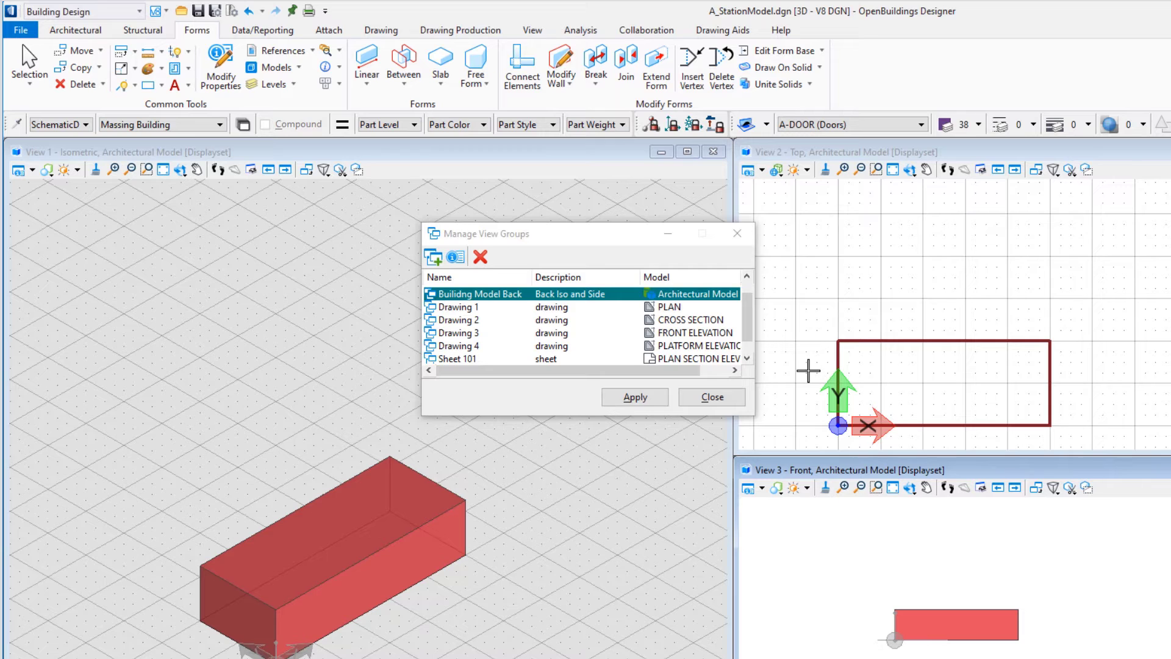
# Make the Building Model Back group current.
pyautogui.click(634, 397)
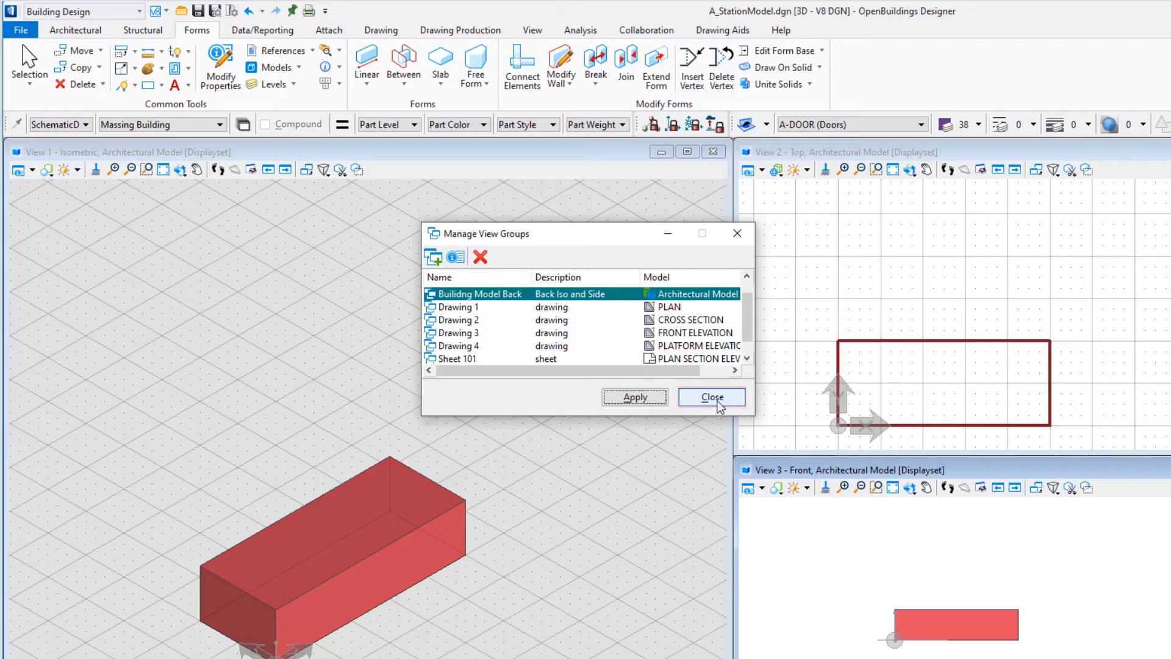
# Close the view groups list and View 1, then bring up View 4.
pyautogui.click(711, 396)
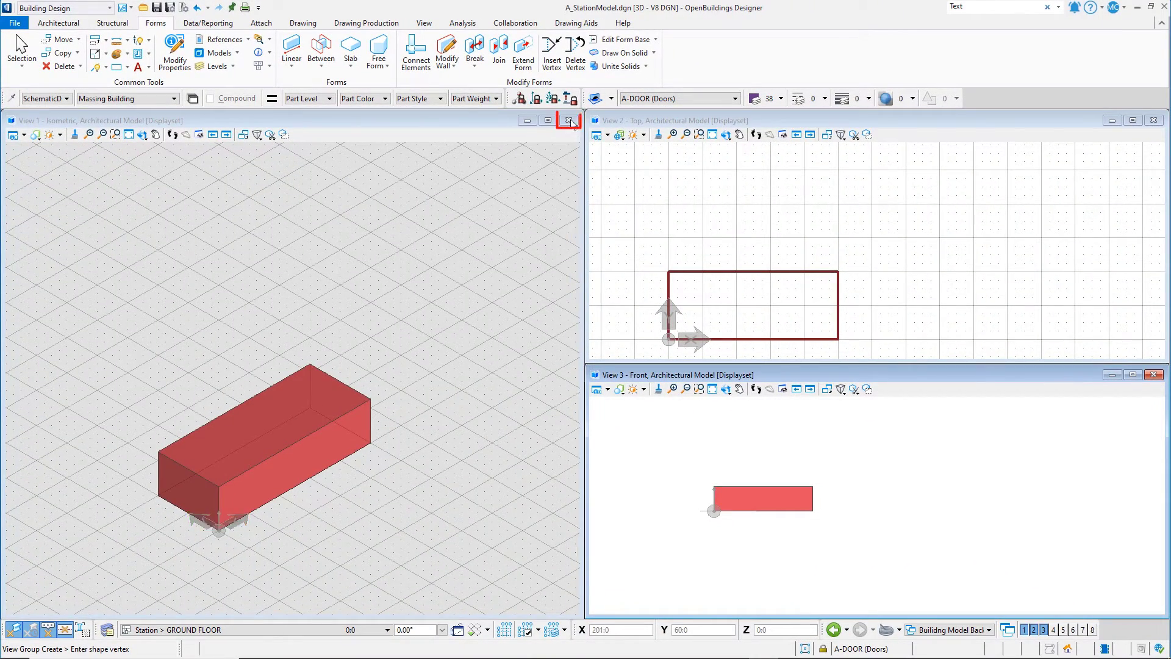
pyautogui.click(569, 120)
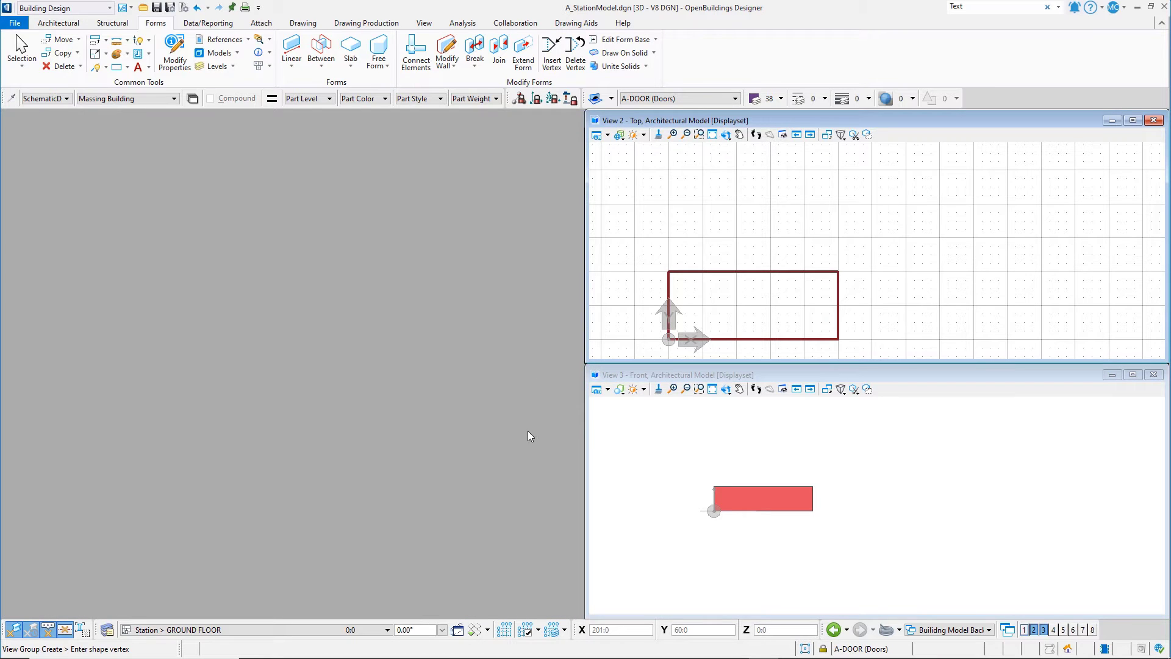
pyautogui.moveTo(1055, 630)
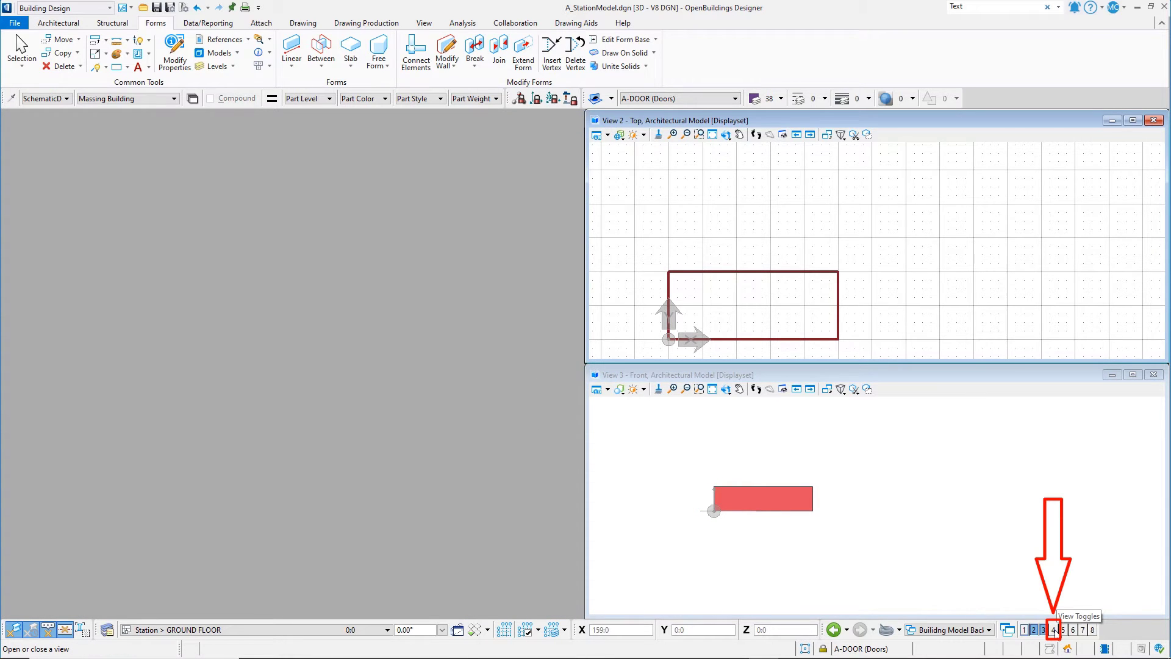
pyautogui.click(1054, 629)
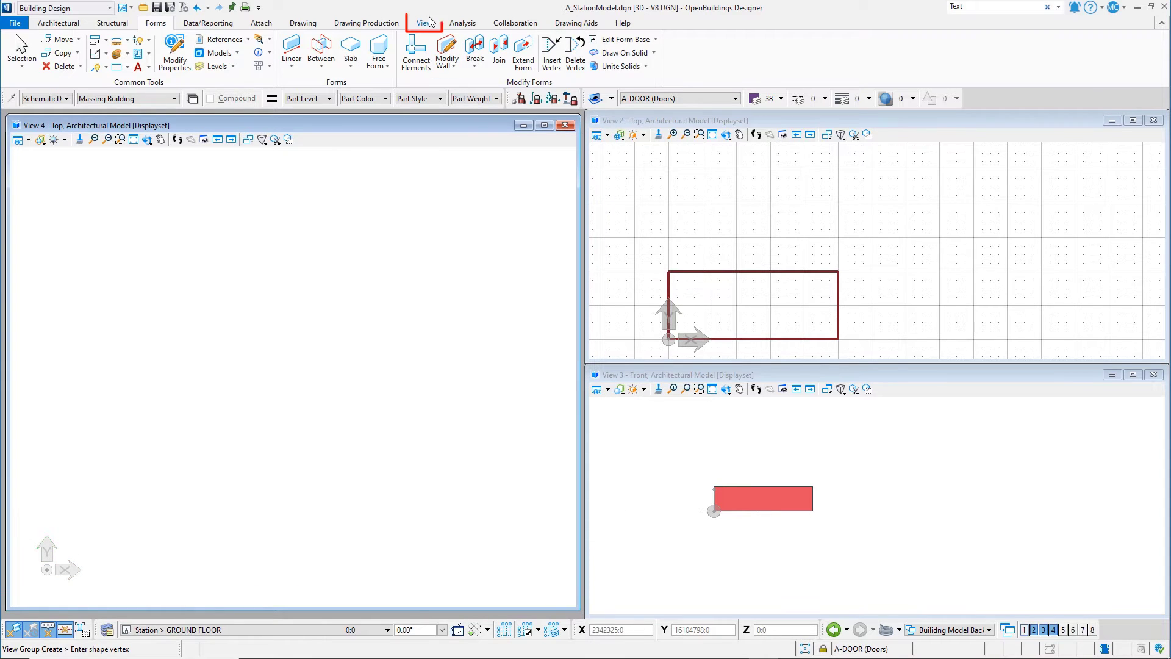
# Arrange View 4, top and front views evenly using the View tab's Arrange.
pyautogui.click(424, 23)
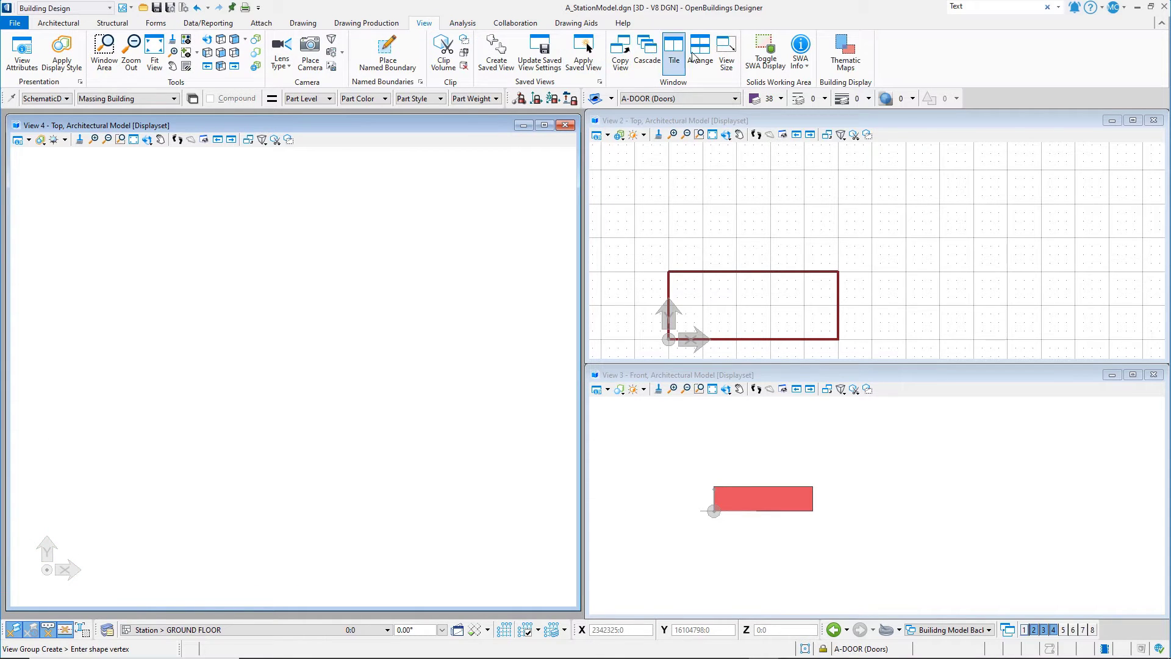
pyautogui.click(699, 53)
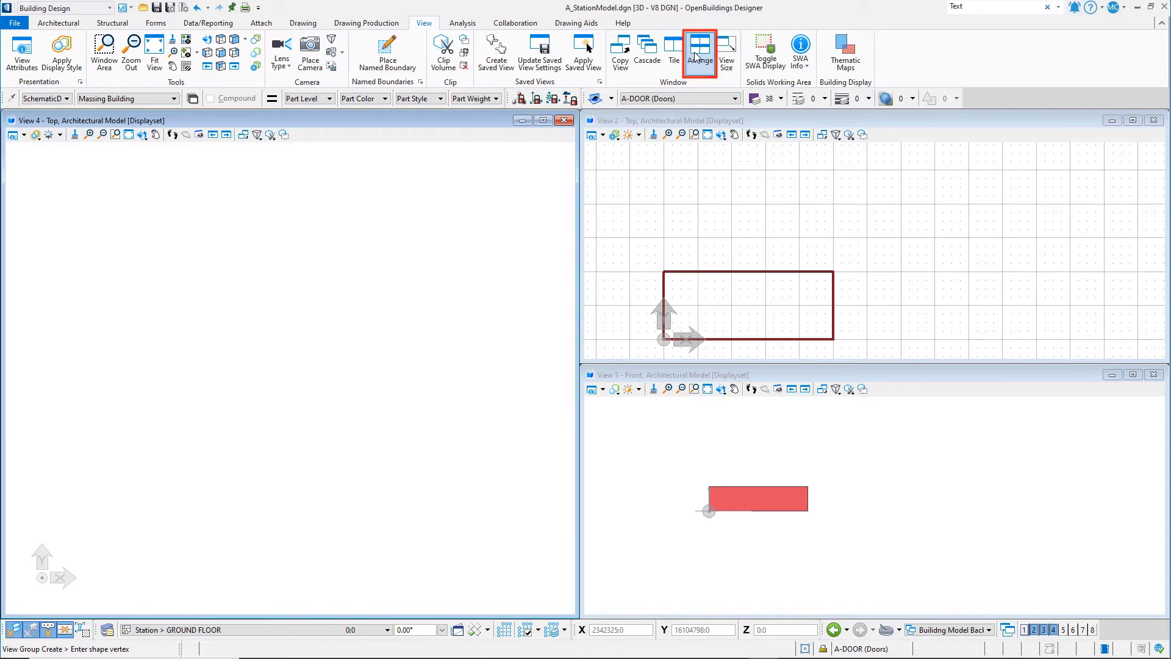
pyautogui.moveTo(360, 297)
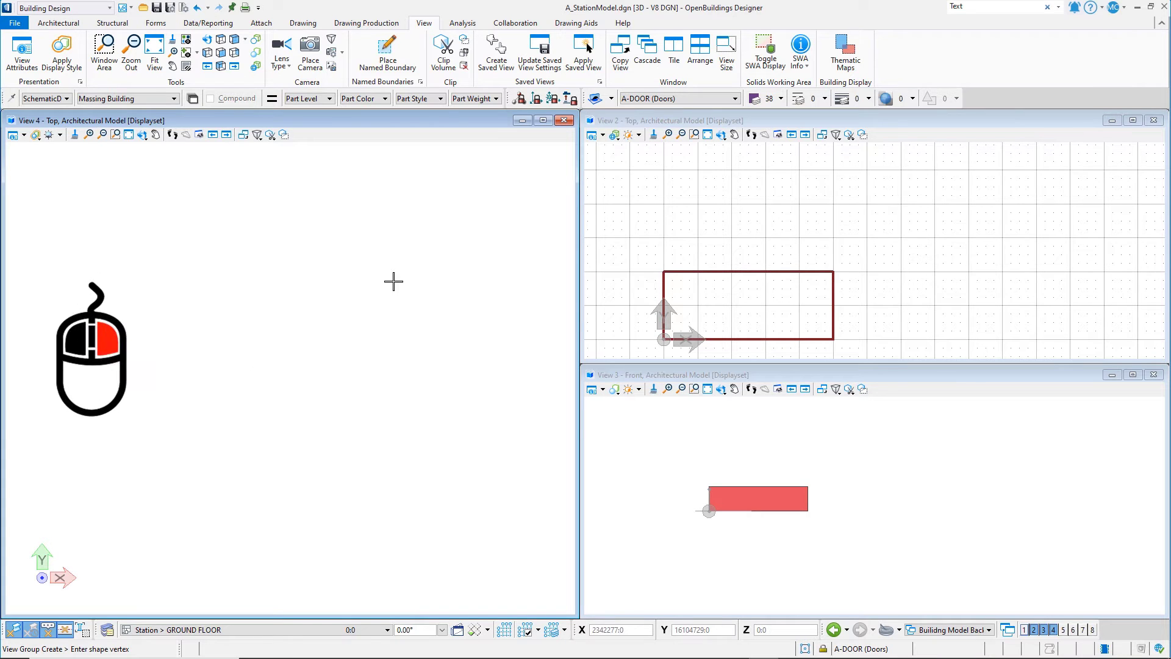
# Set View 4 to back left isometric and fit the building into it.
pyautogui.click(393, 282)
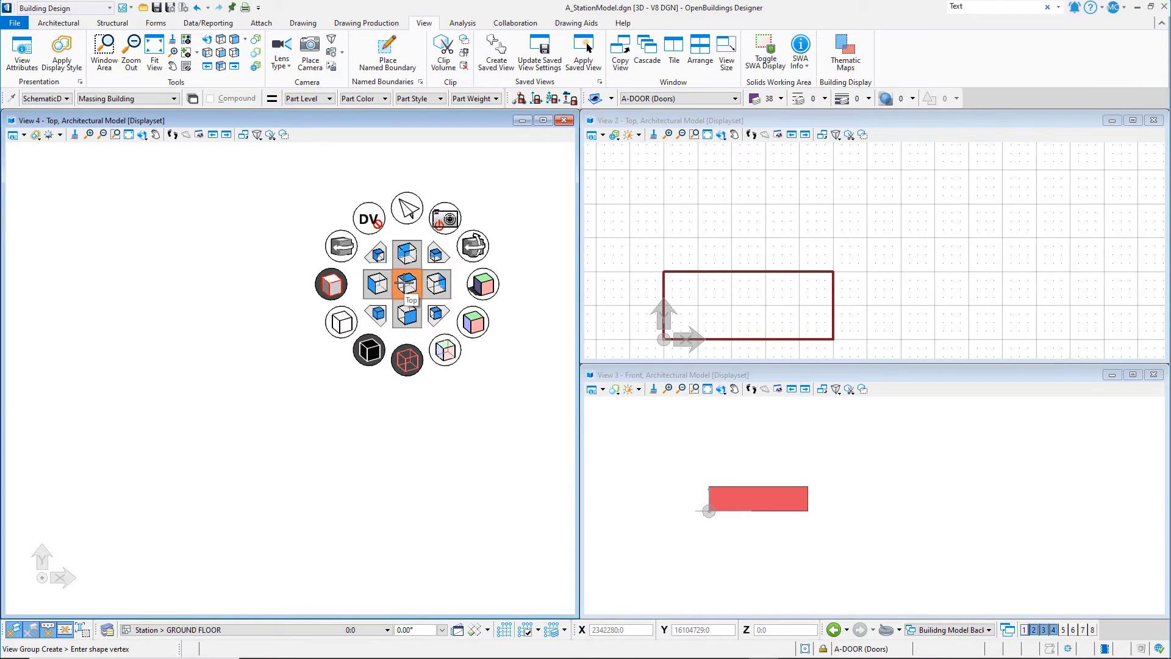
pyautogui.moveTo(438, 255)
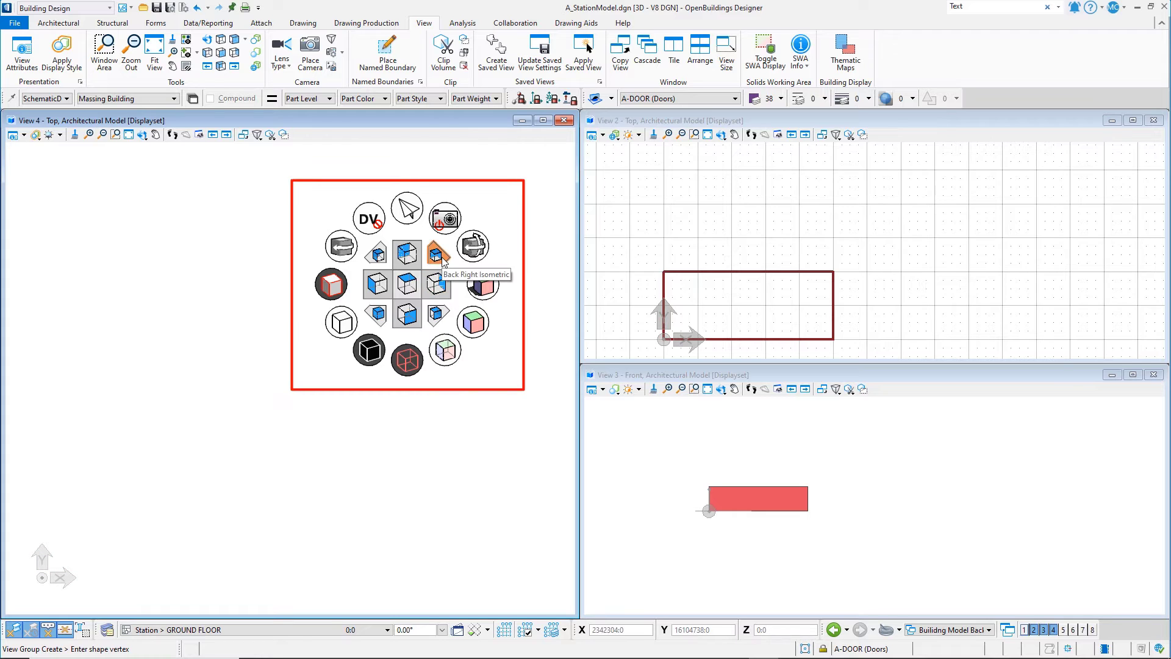
pyautogui.moveTo(377, 252)
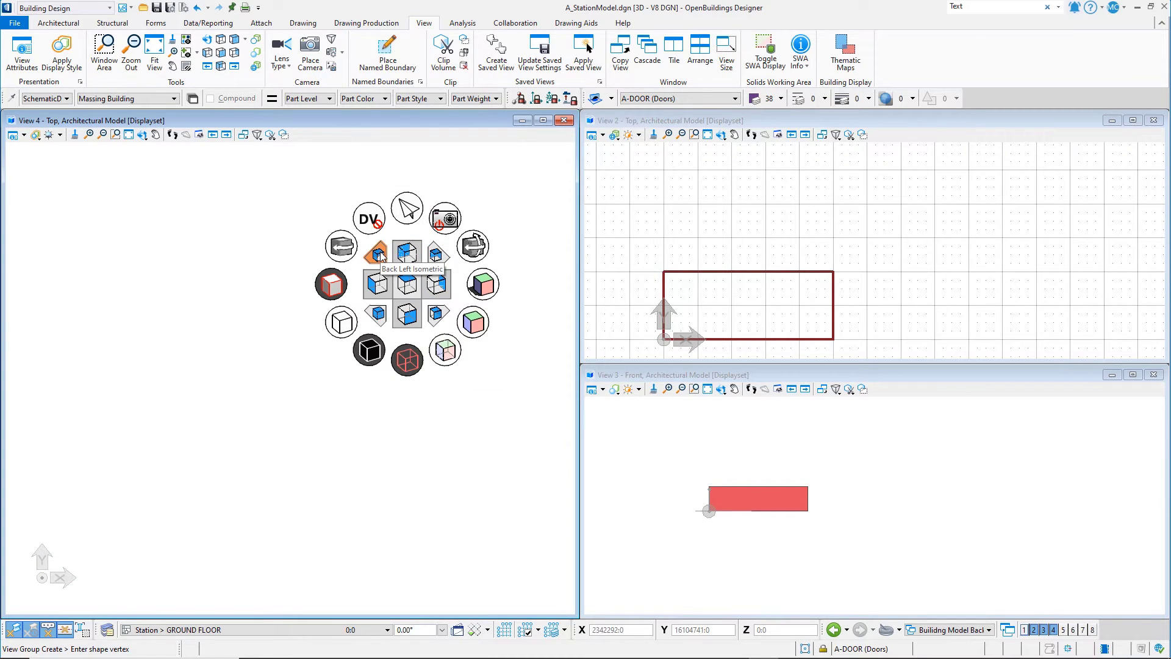
pyautogui.moveTo(376, 253)
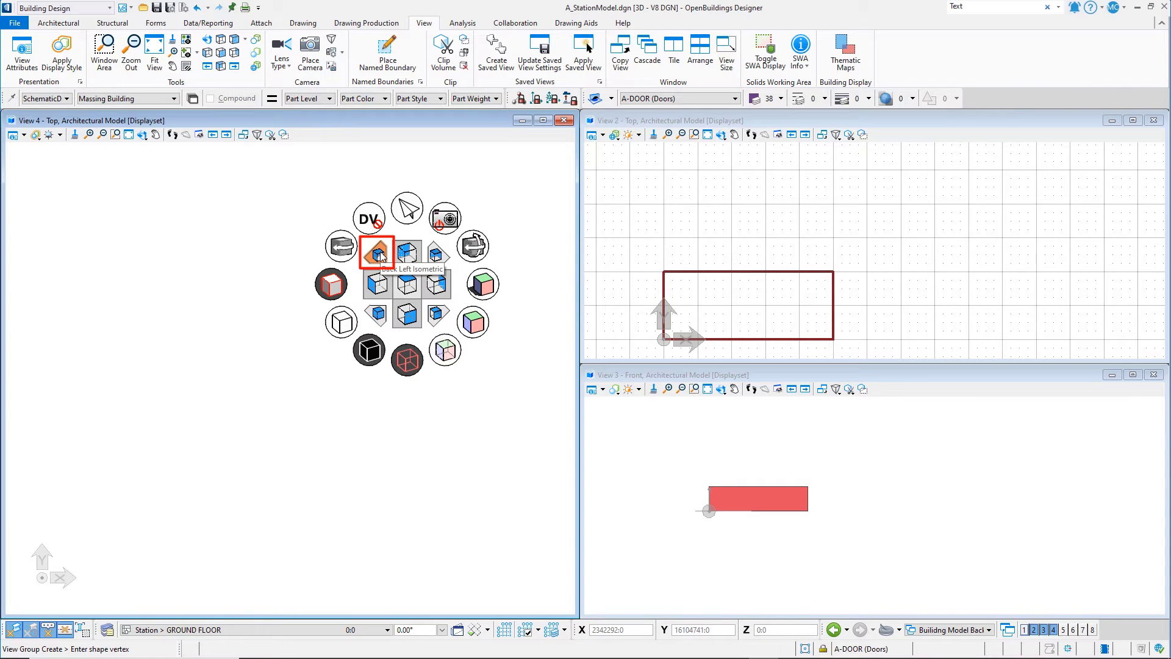
pyautogui.click(375, 252)
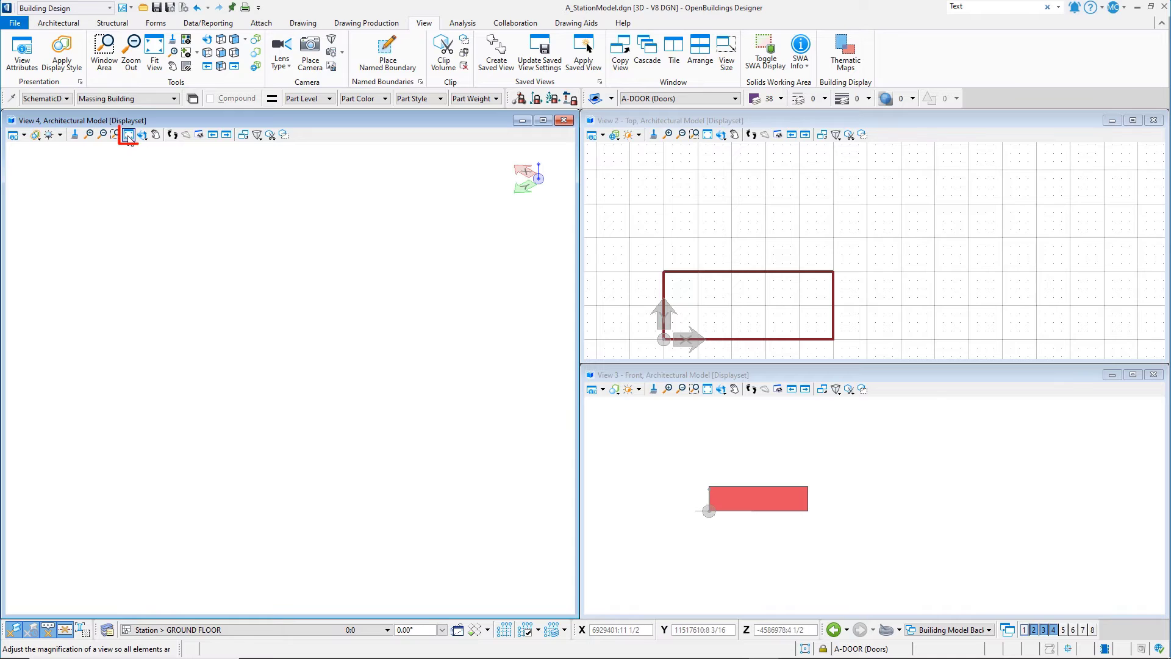
pyautogui.click(116, 134)
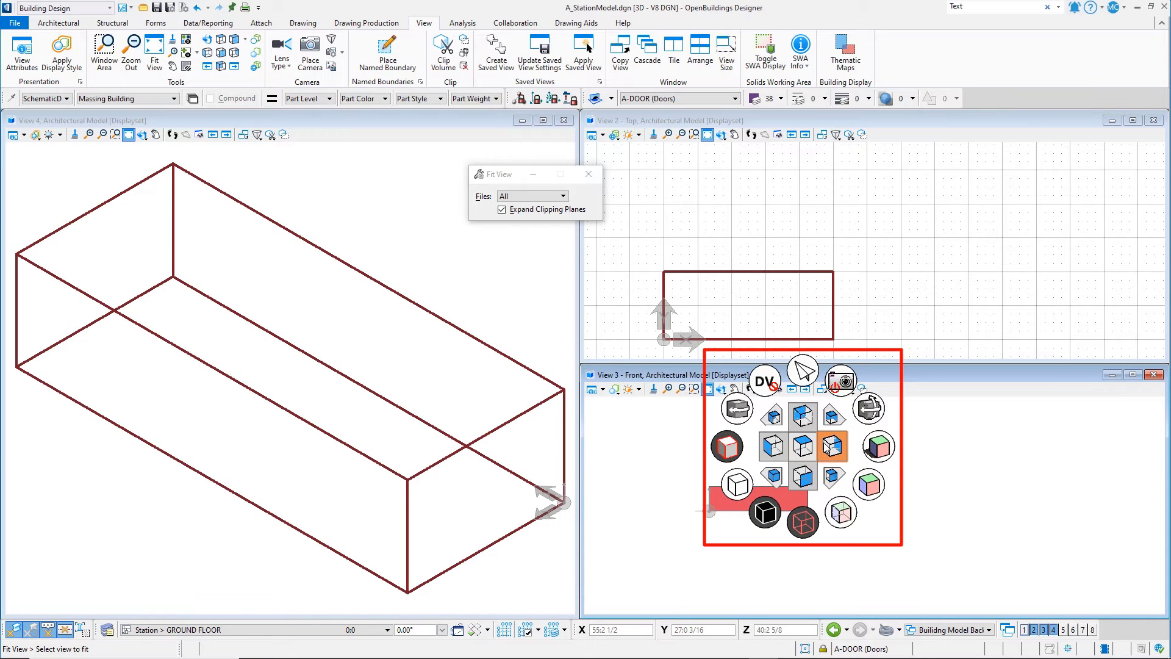
pyautogui.moveTo(773, 446)
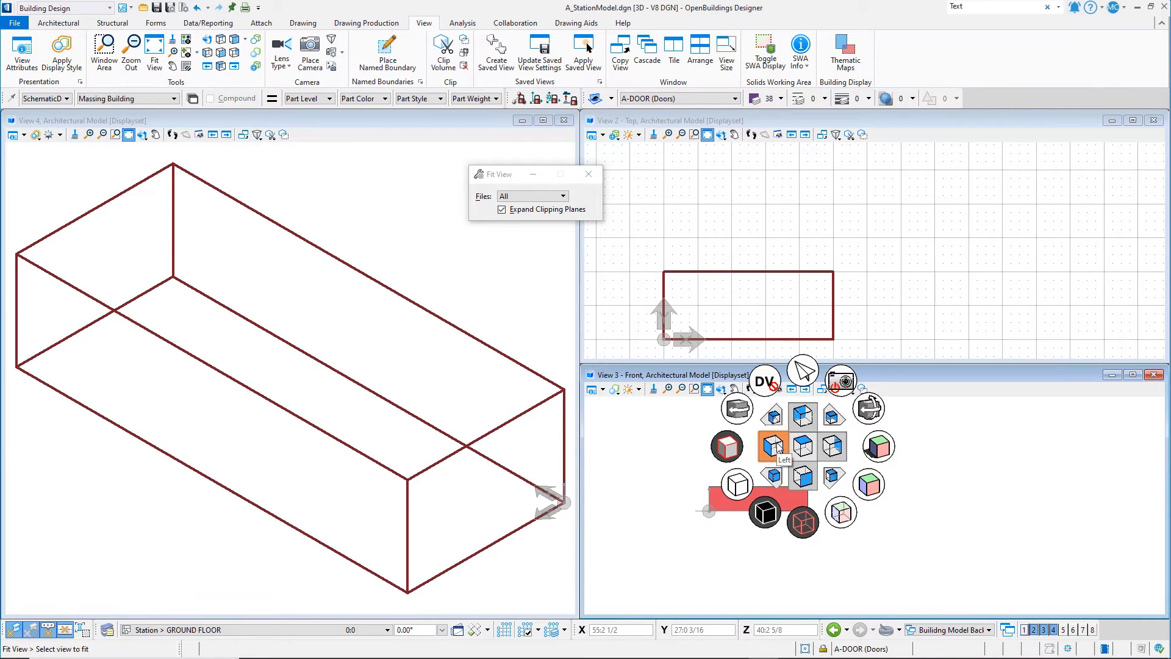
# Rotate View 3 to look at the building from the left.
pyautogui.click(773, 446)
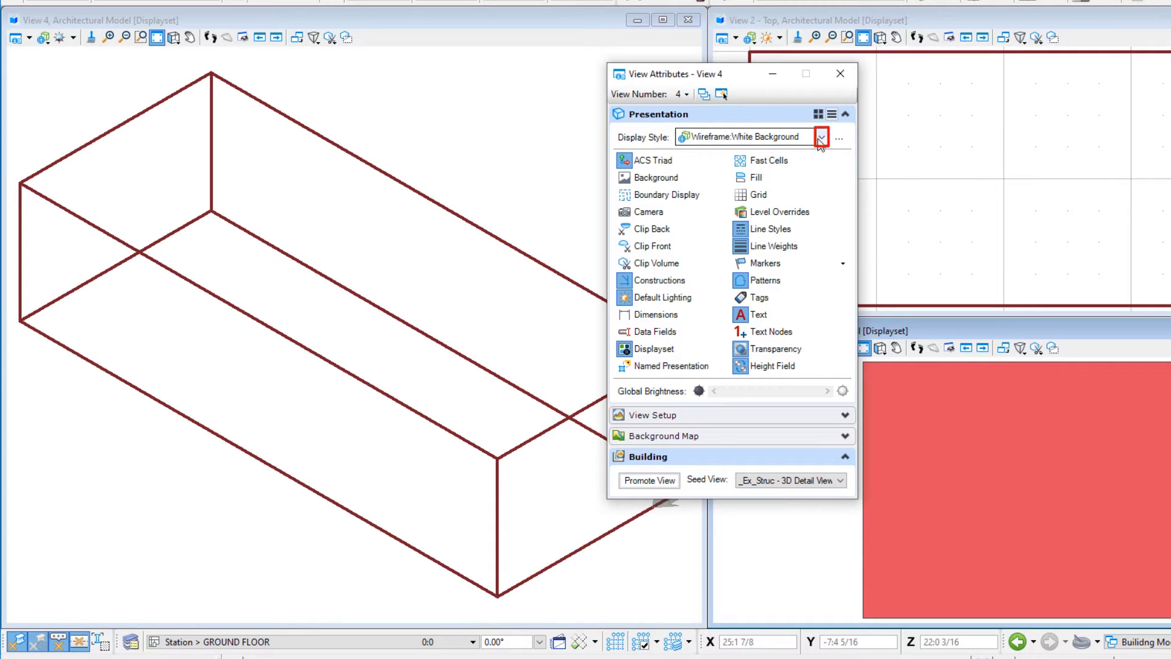
# Choose the *Proj | Modeling display style for View 4.
pyautogui.click(822, 136)
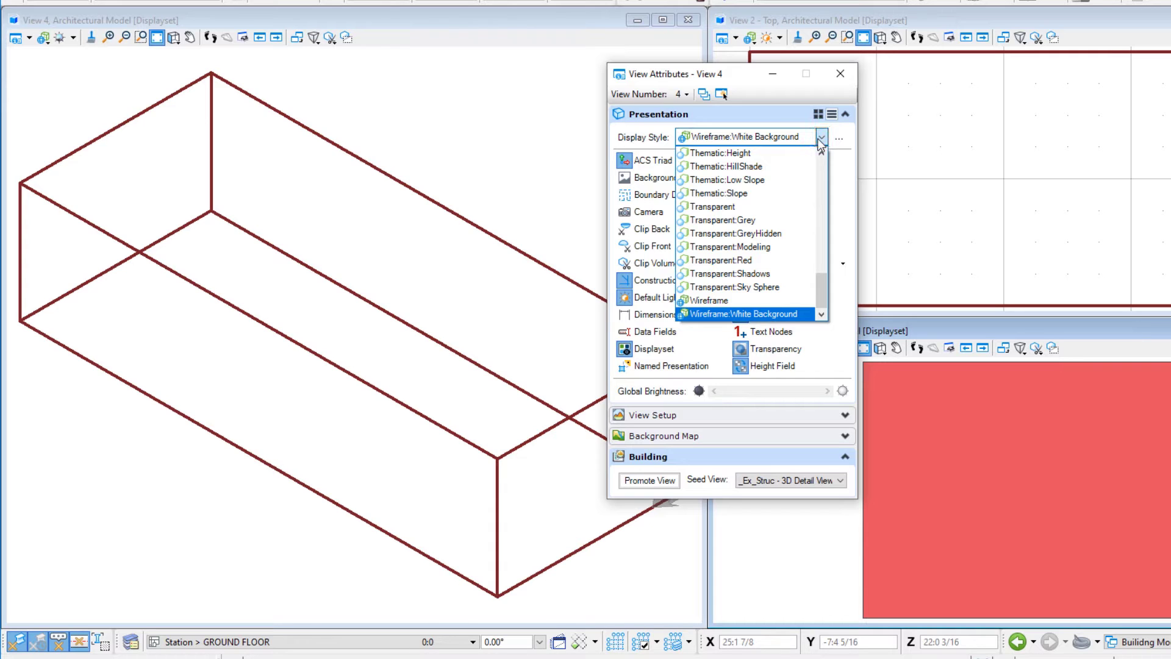
pyautogui.scroll(3)
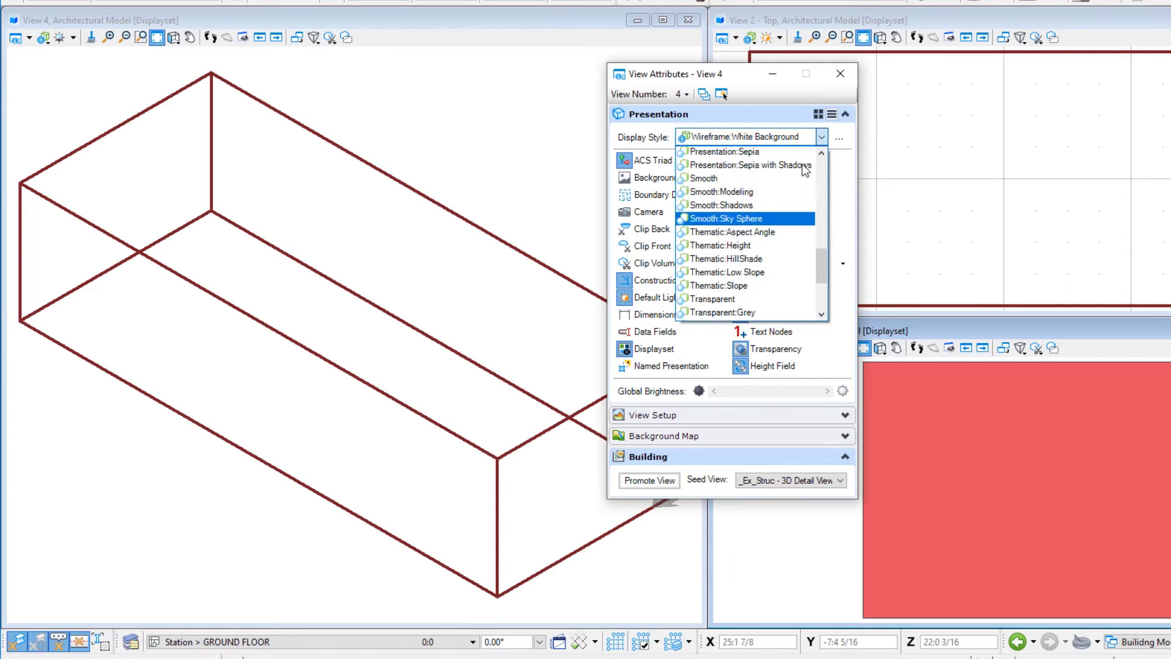
pyautogui.scroll(3)
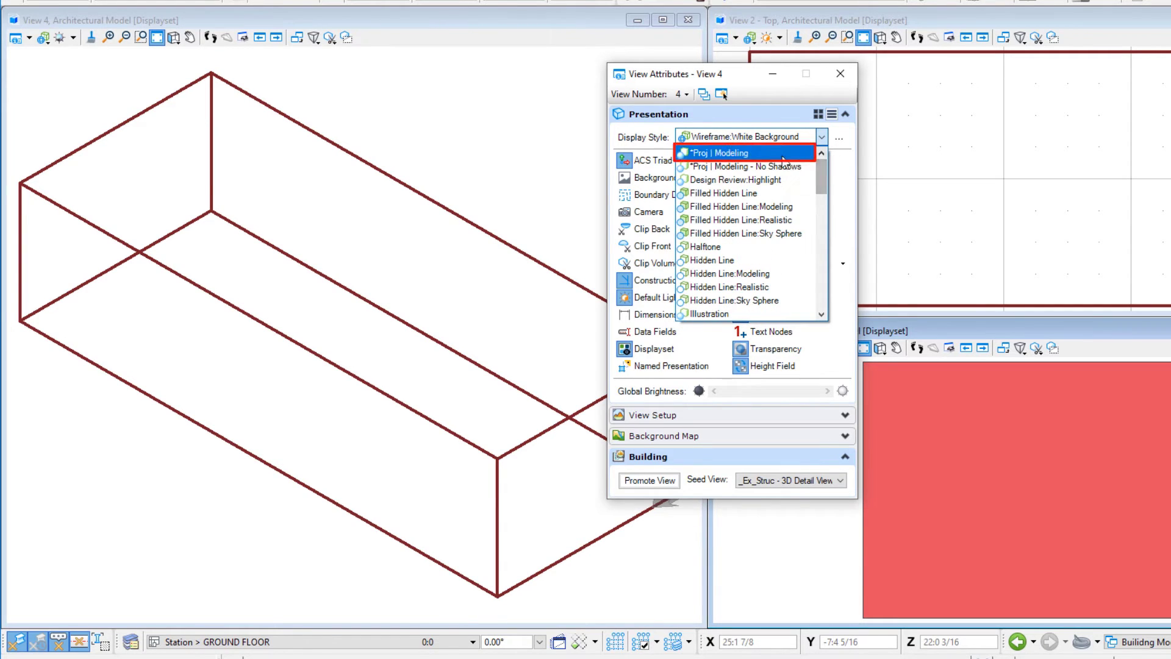
pyautogui.click(723, 152)
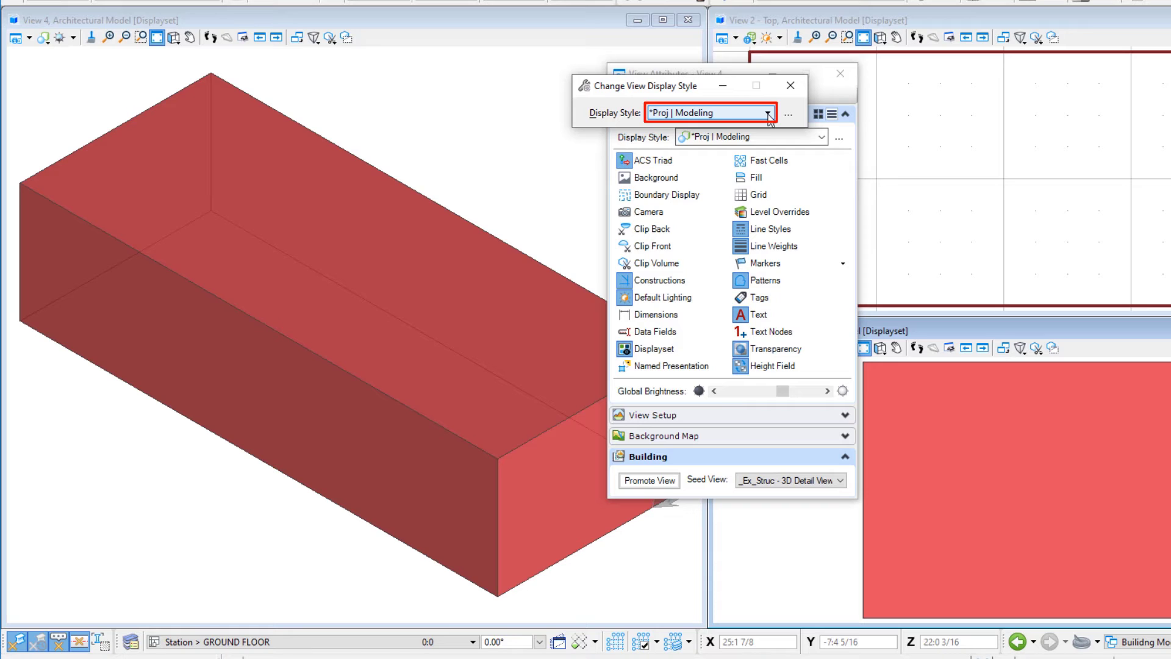
pyautogui.click(768, 112)
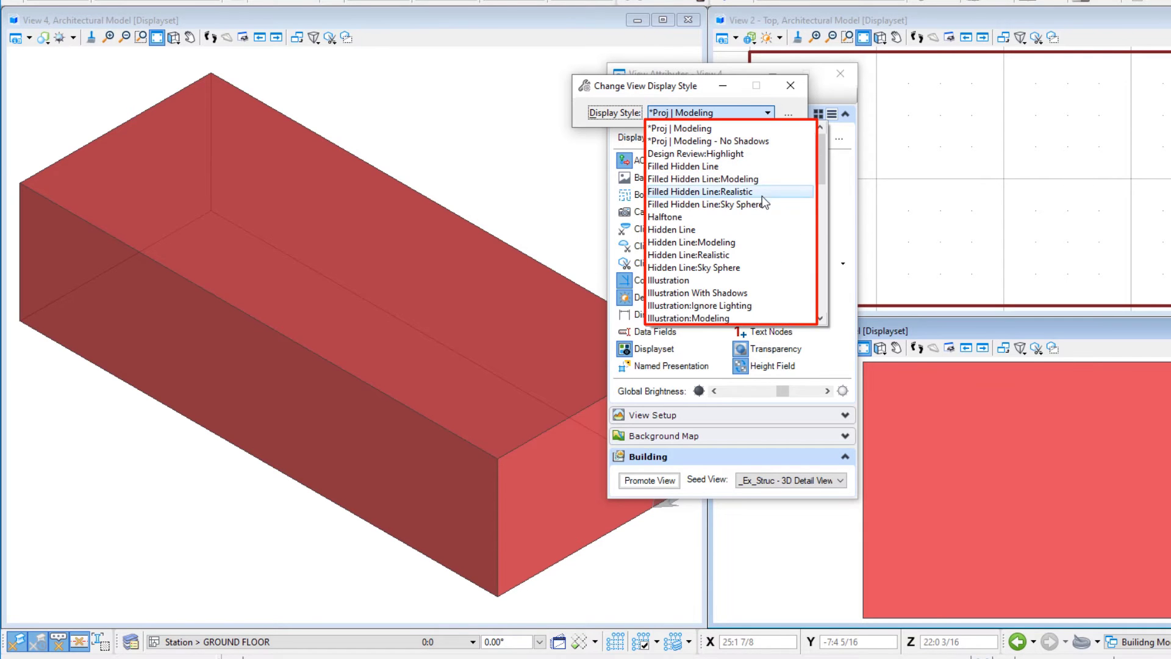
pyautogui.scroll(-3)
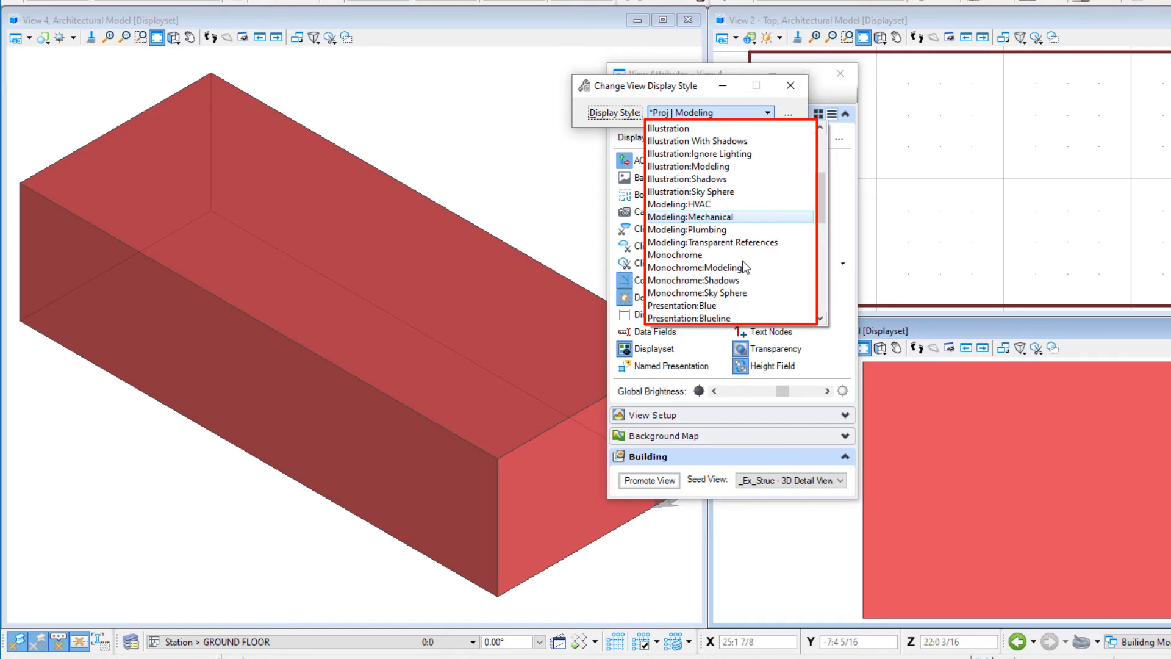
pyautogui.click(701, 267)
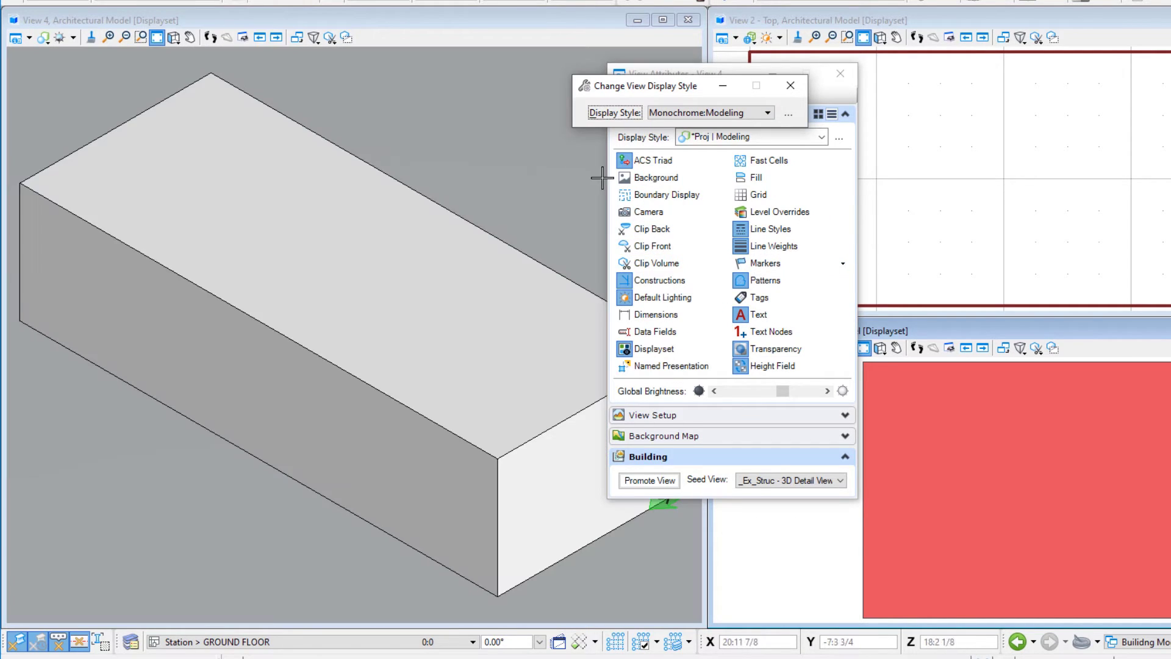
pyautogui.click(765, 112)
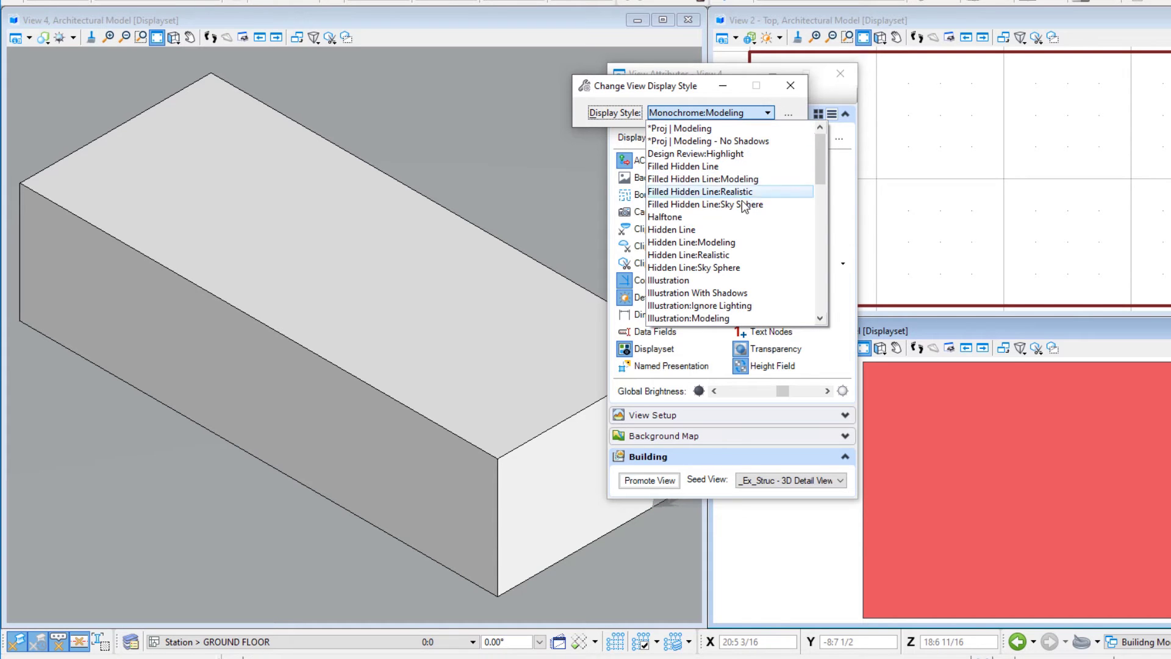
pyautogui.scroll(-3)
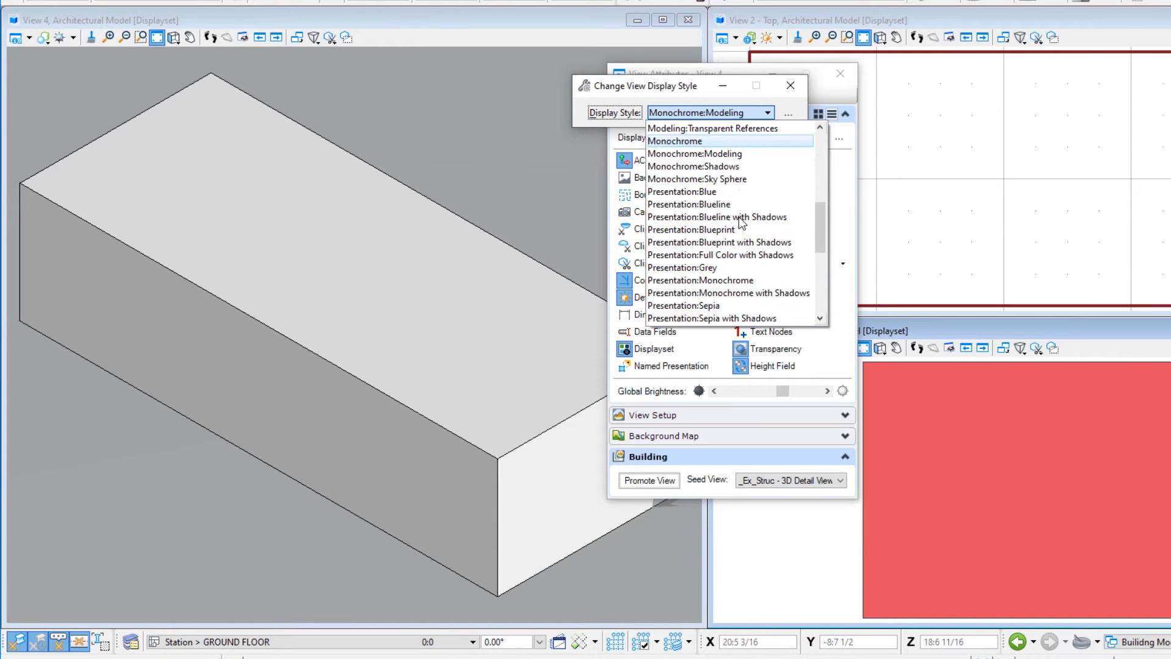
pyautogui.scroll(-3)
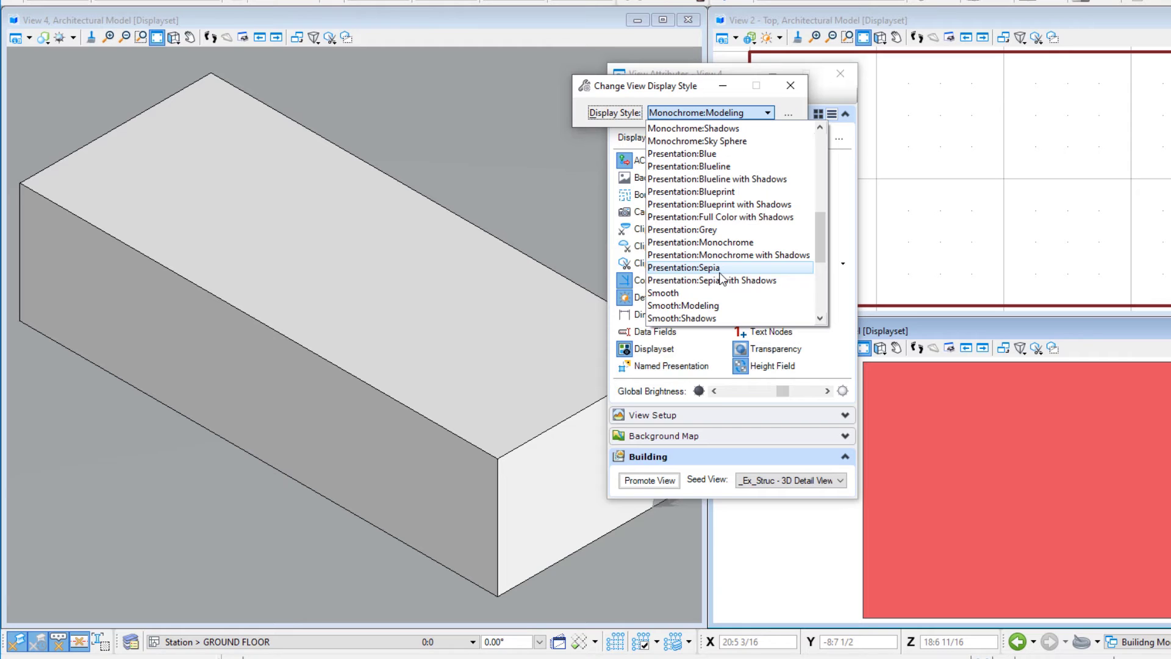
pyautogui.click(710, 280)
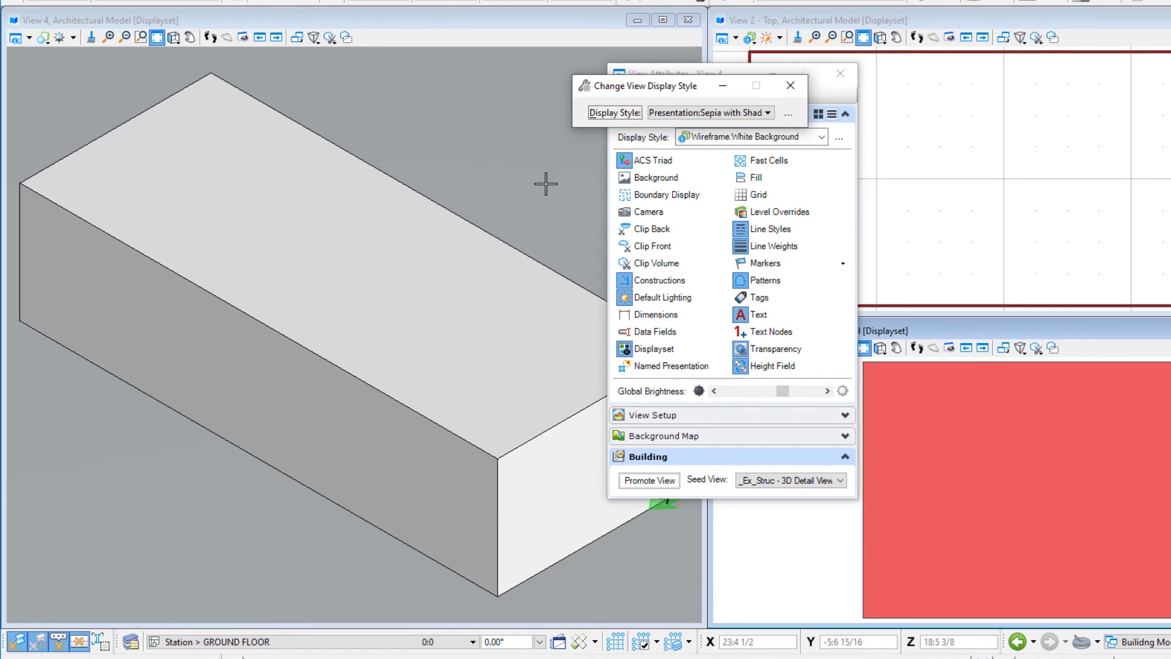
pyautogui.click(706, 112)
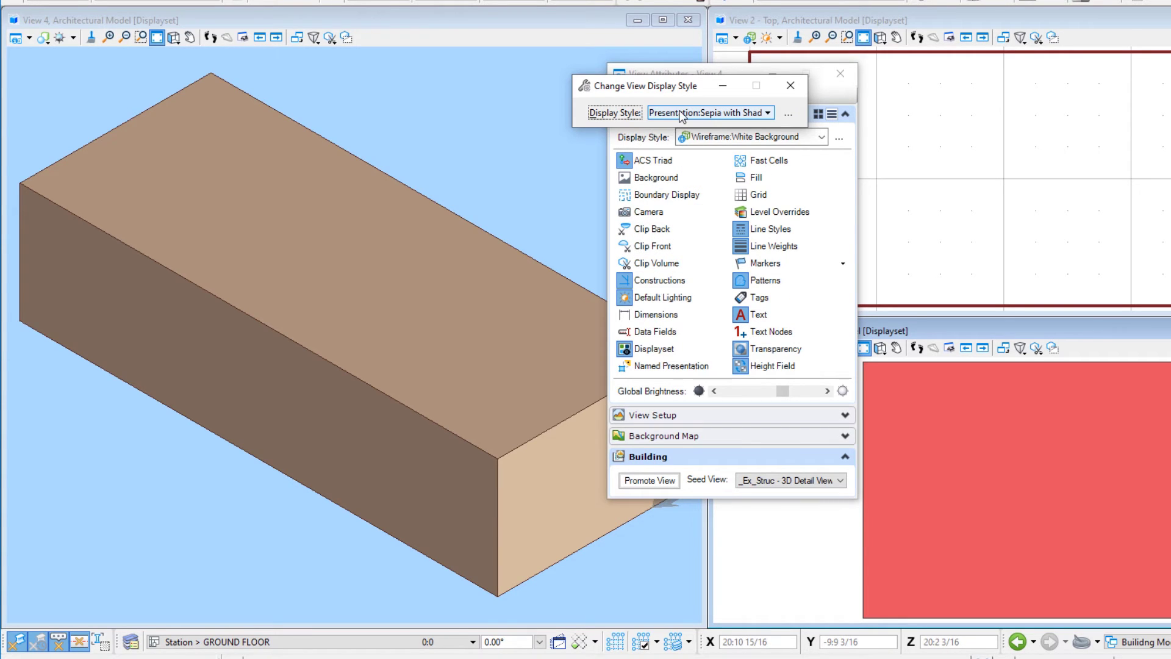
pyautogui.click(768, 112)
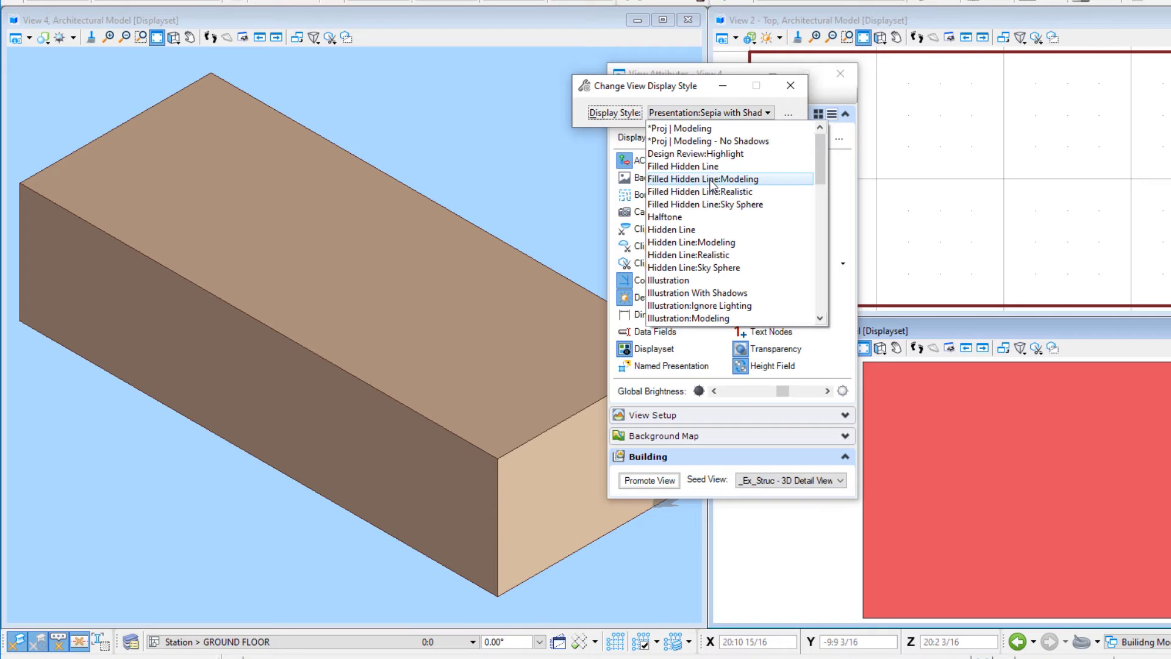
pyautogui.click(678, 129)
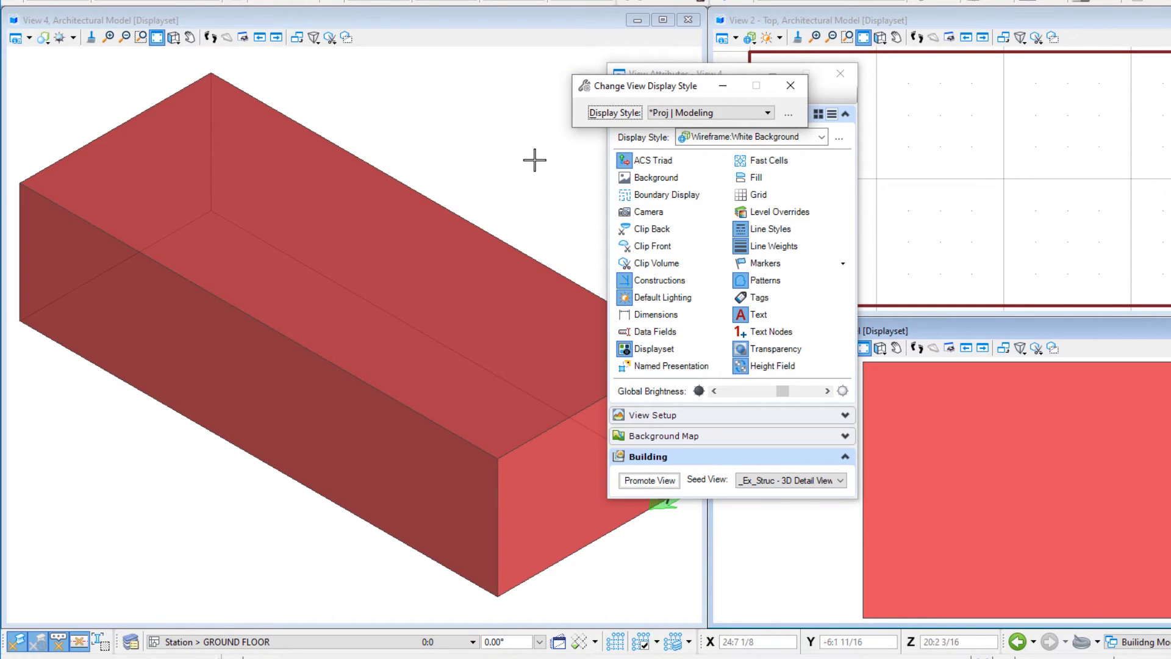
pyautogui.moveTo(526, 157)
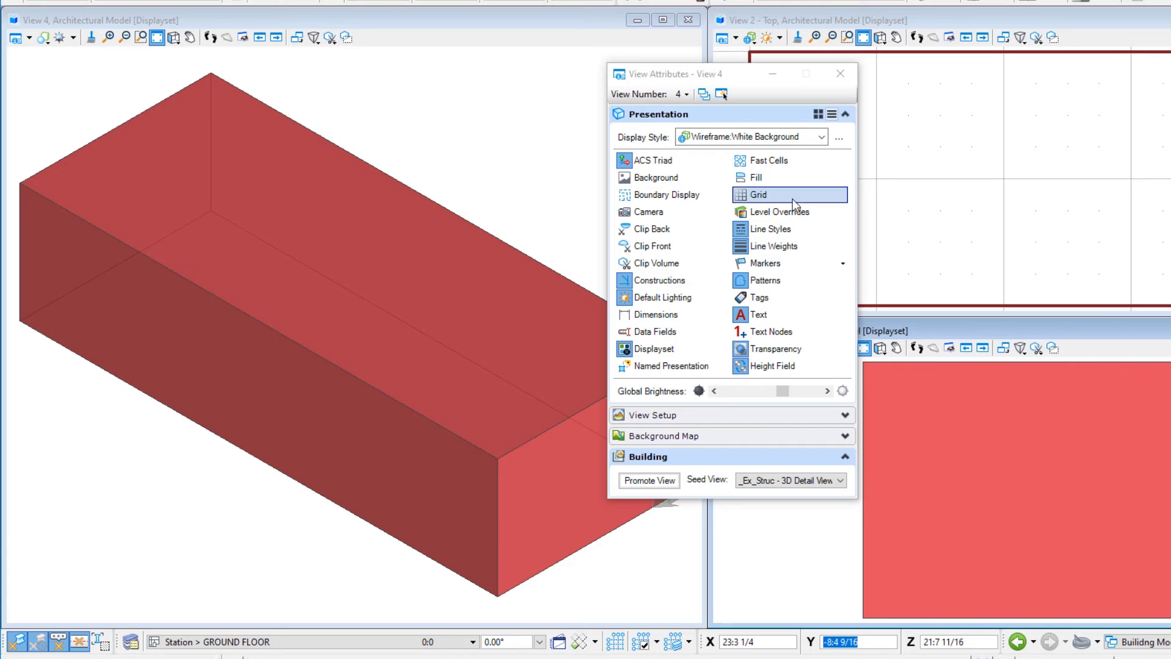
# Turn on the grid in View 4's attributes.
pyautogui.click(758, 195)
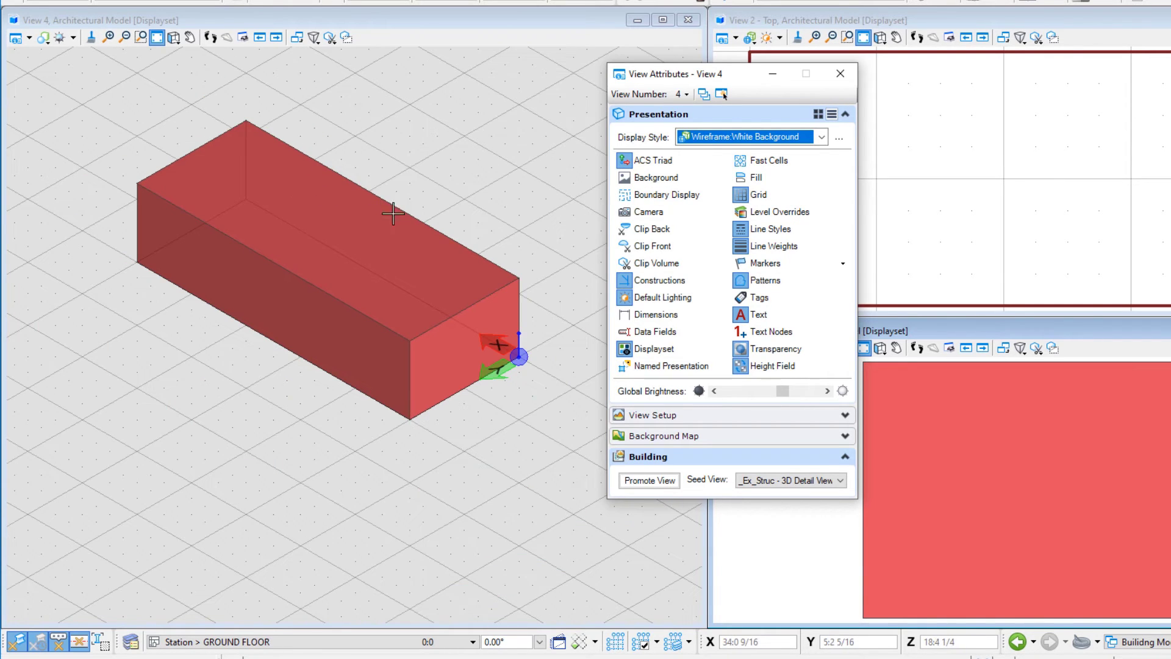
pyautogui.moveTo(465, 257)
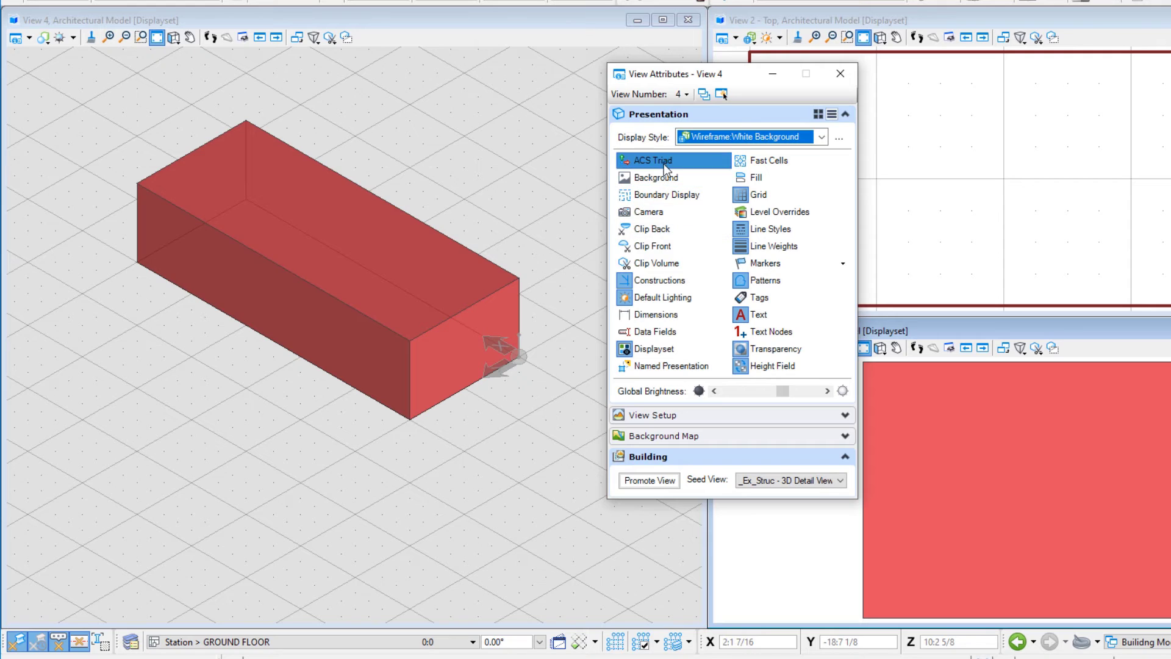
pyautogui.click(649, 159)
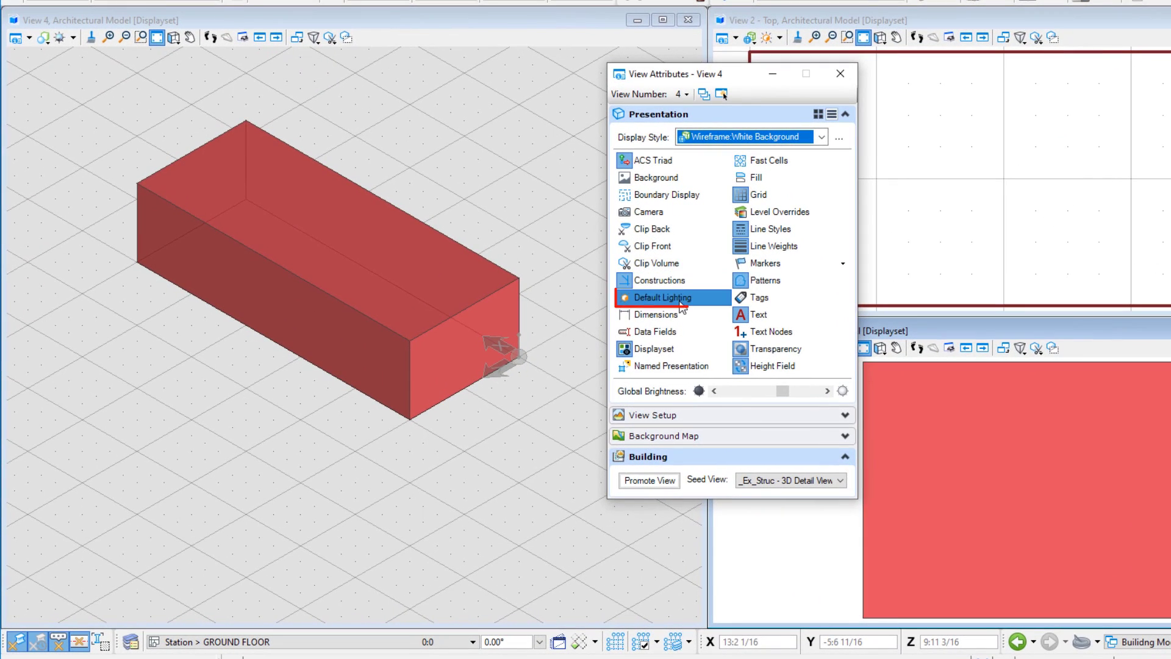
# Enable Default Lighting for View 4 in the Presentation section.
pyautogui.click(660, 297)
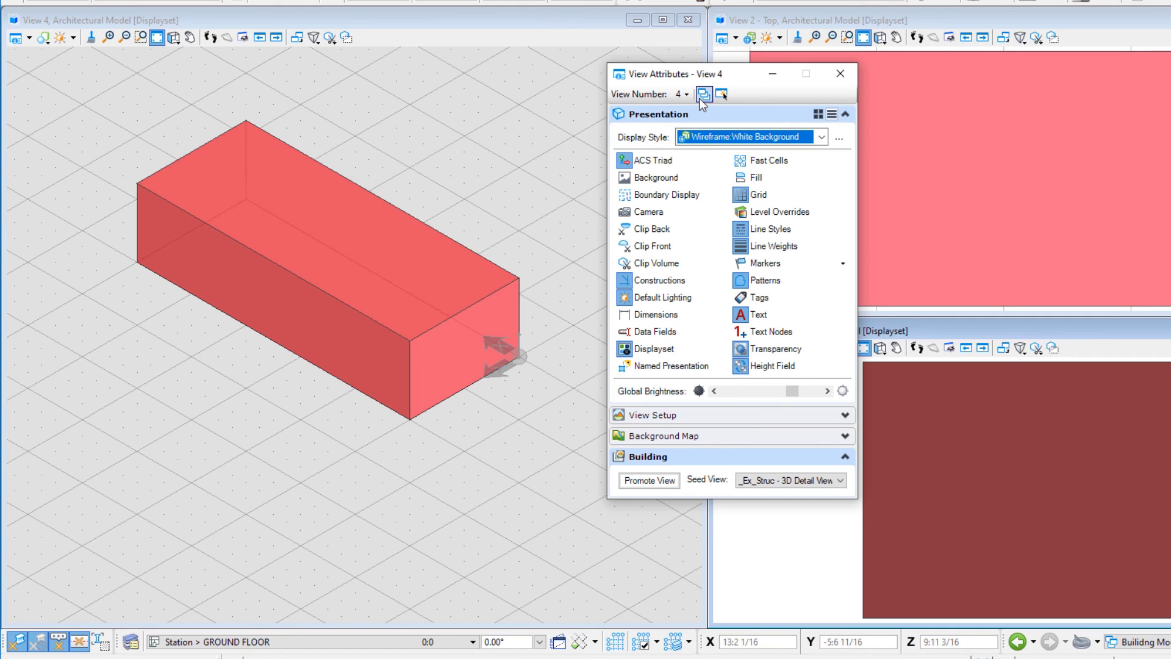
# Apply View 4's attributes to all views and close View Attributes.
pyautogui.click(702, 94)
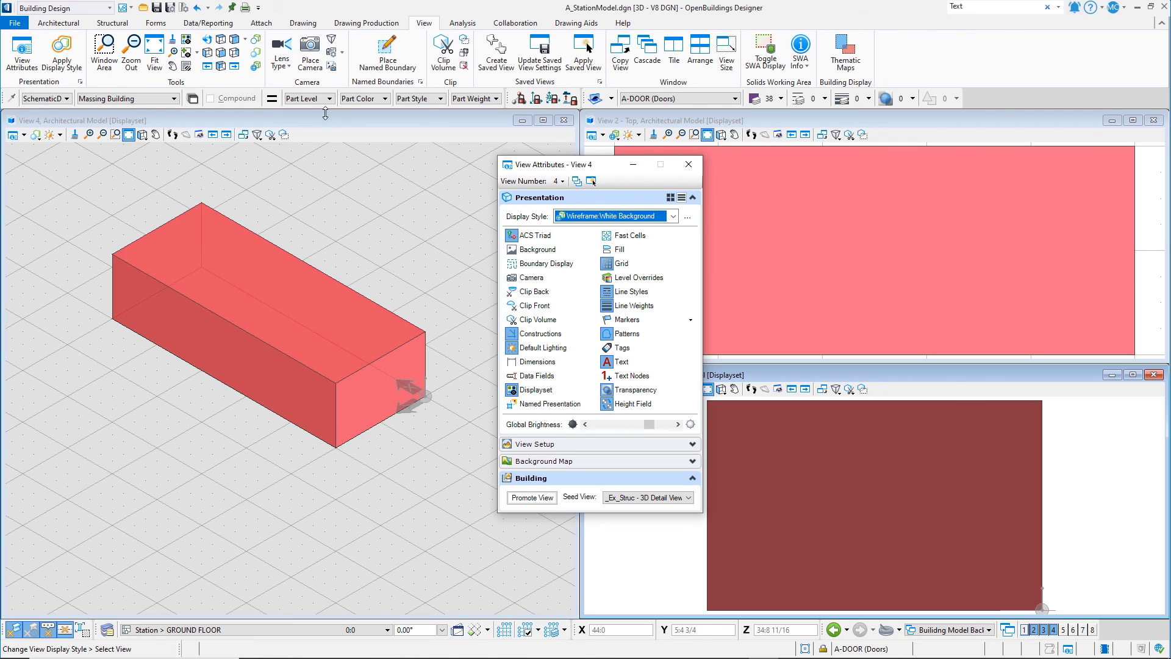
pyautogui.click(688, 164)
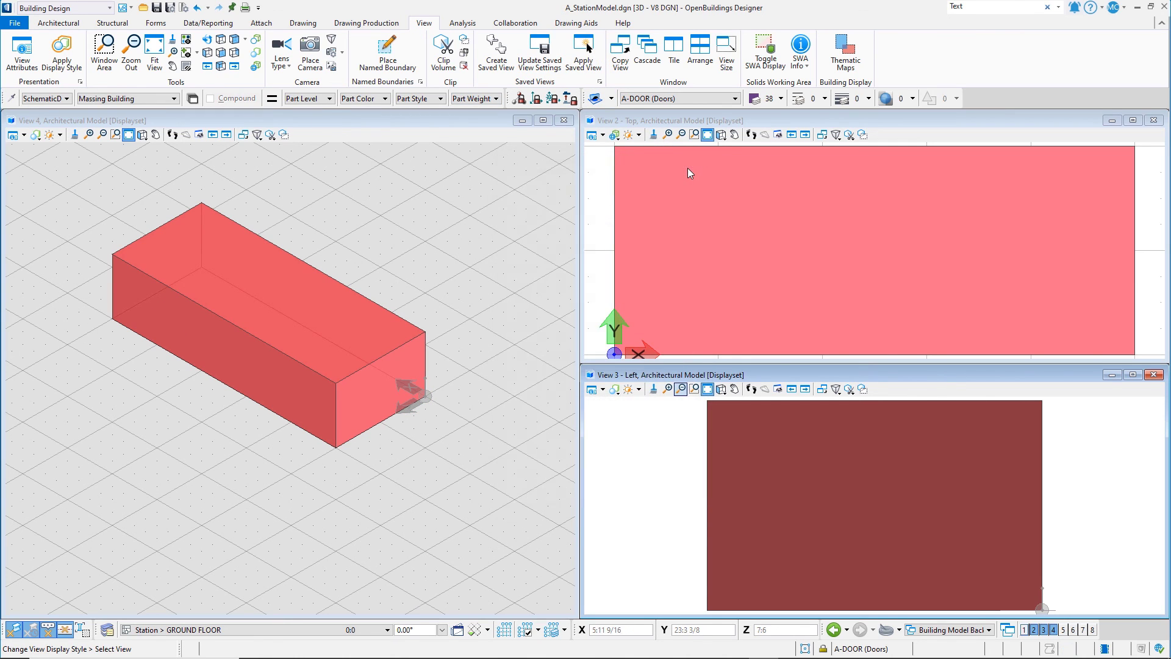